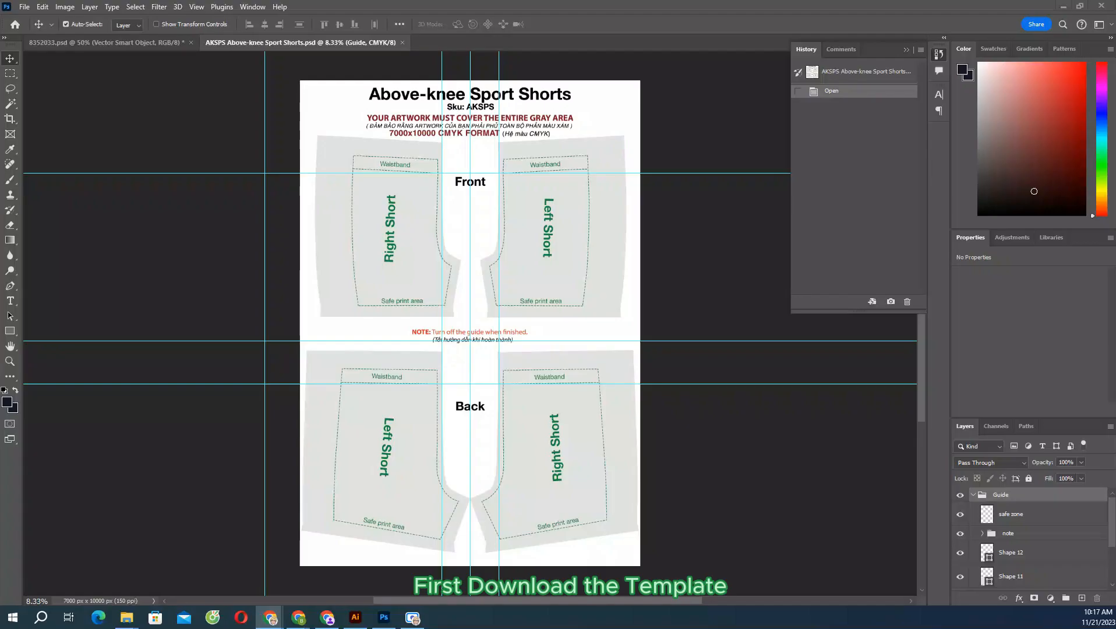
{"action": "mouse_move", "coordinate": [577, 271]}
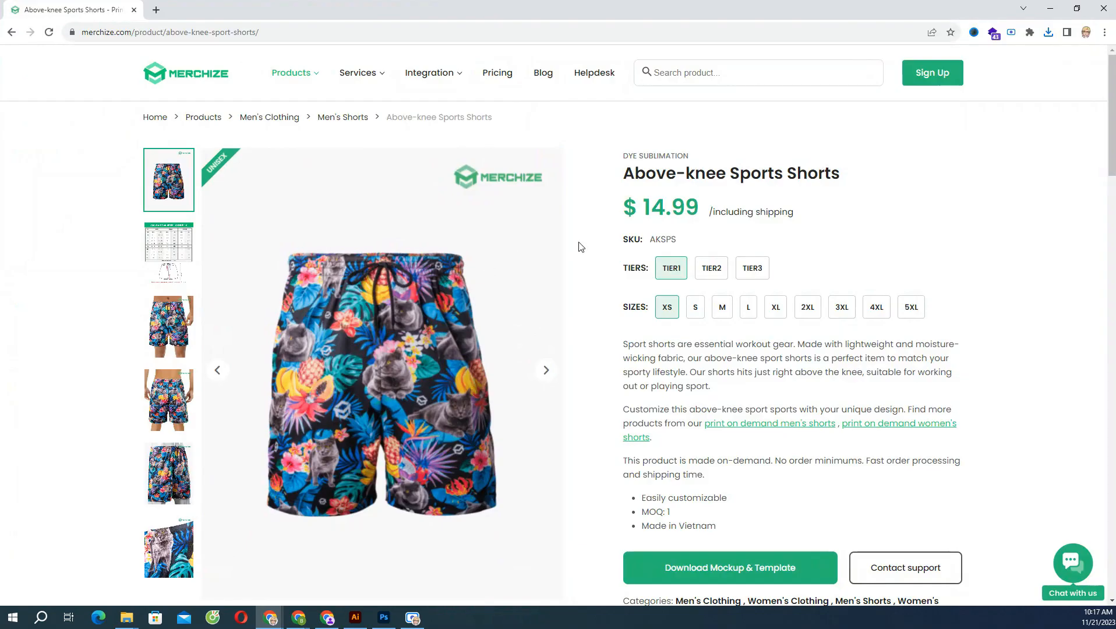
Show the Mockup & Template print guidelines in the product's Information section.
{"action": "scroll", "scroll_direction": "down", "scroll_amount": 3}
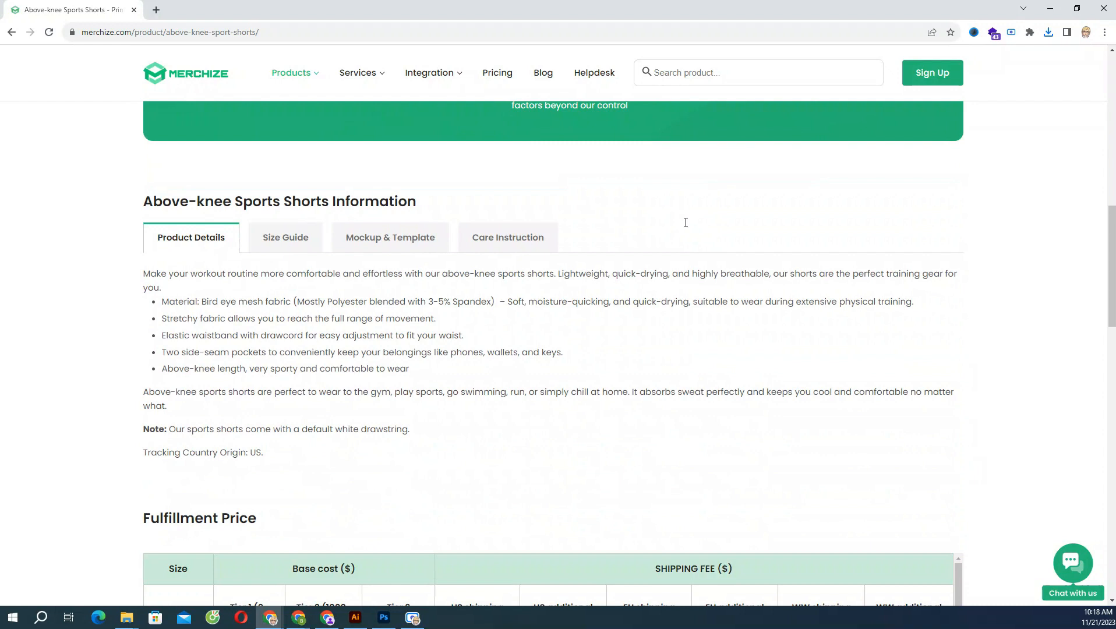
{"action": "left_click", "coordinate": [389, 236]}
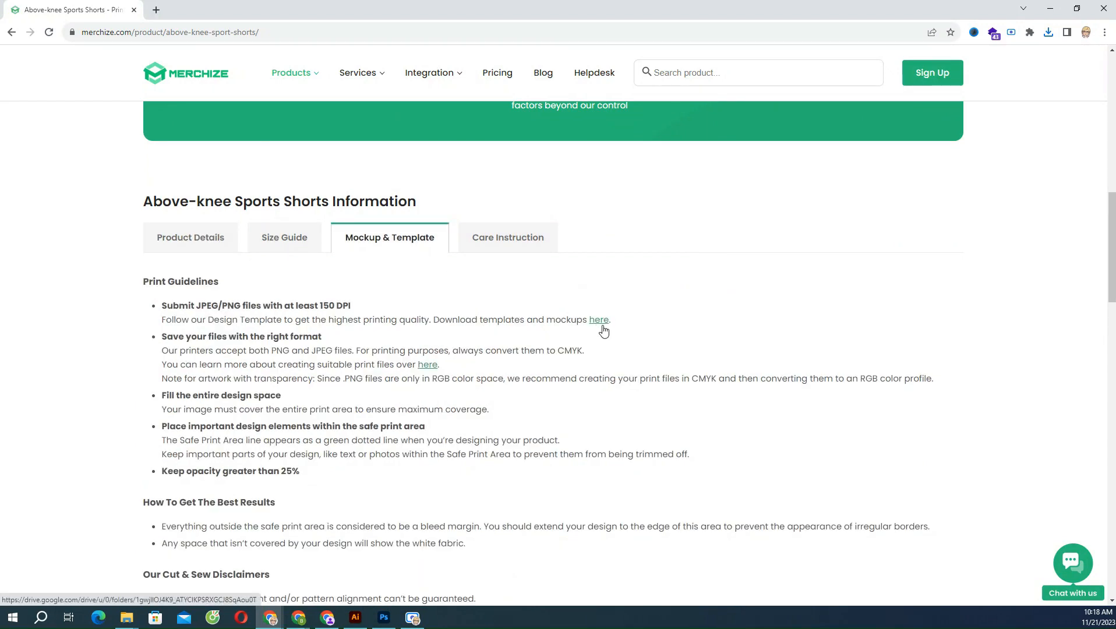
Download the AKSPS Above-knee Sport Shorts templates and mockups.
{"action": "left_click", "coordinate": [384, 621]}
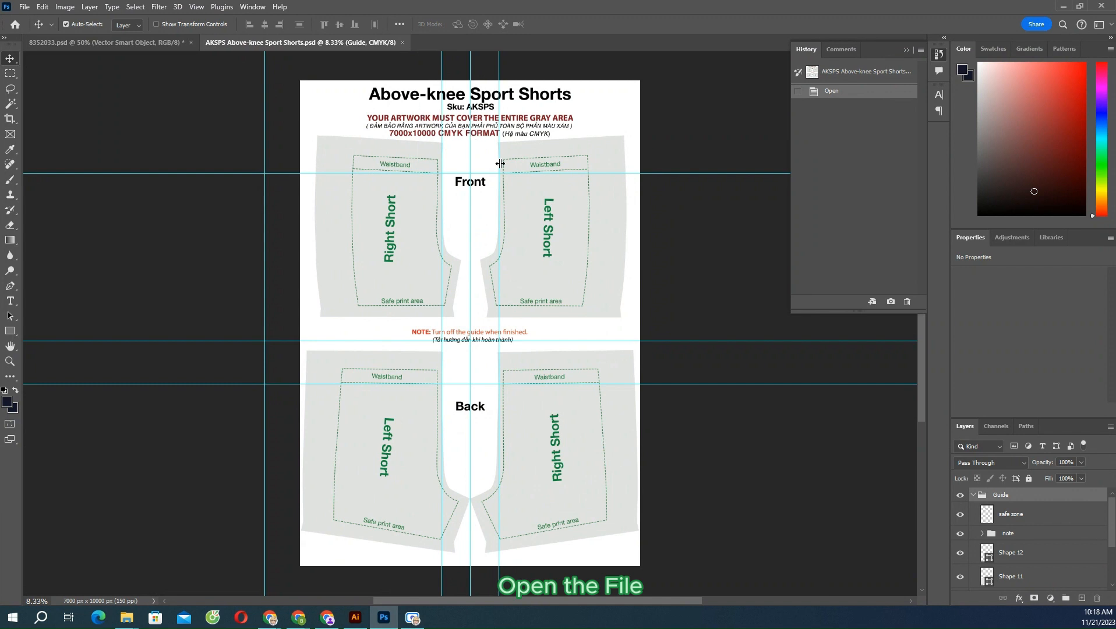
{"action": "mouse_move", "coordinate": [576, 242]}
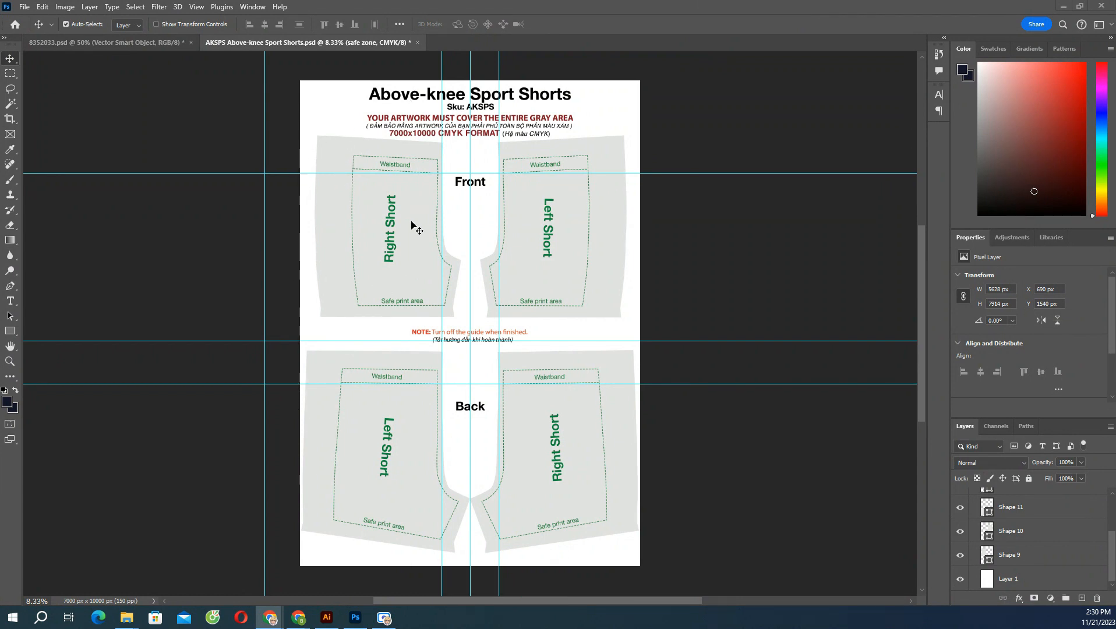
{"action": "mouse_move", "coordinate": [569, 412]}
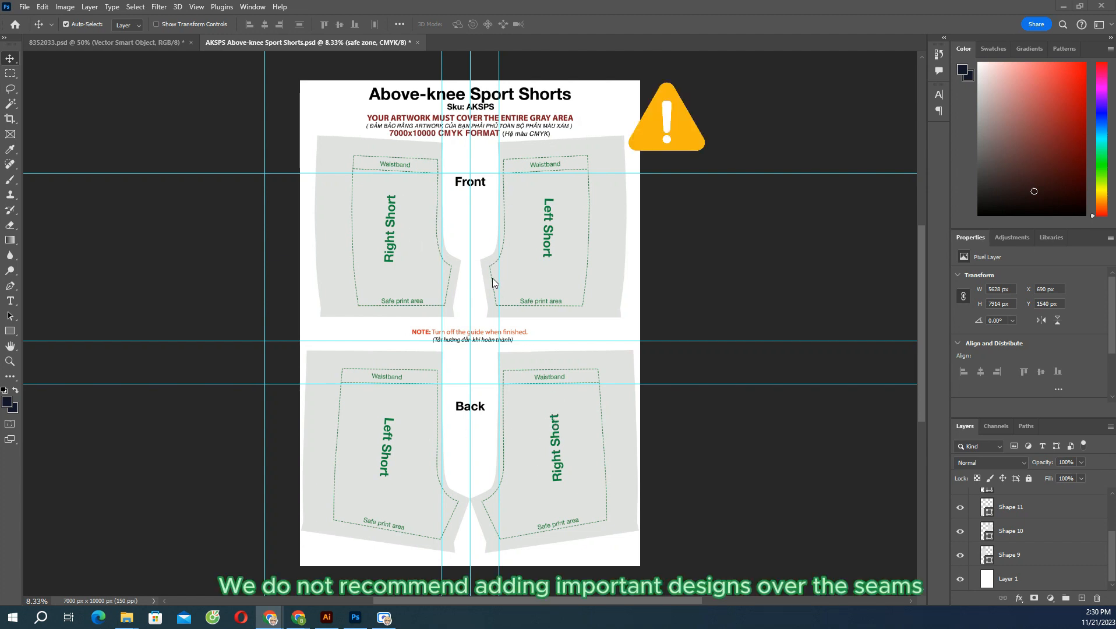
Switch to the shorts mockup image document with the team-name front design.
{"action": "left_click", "coordinate": [530, 42]}
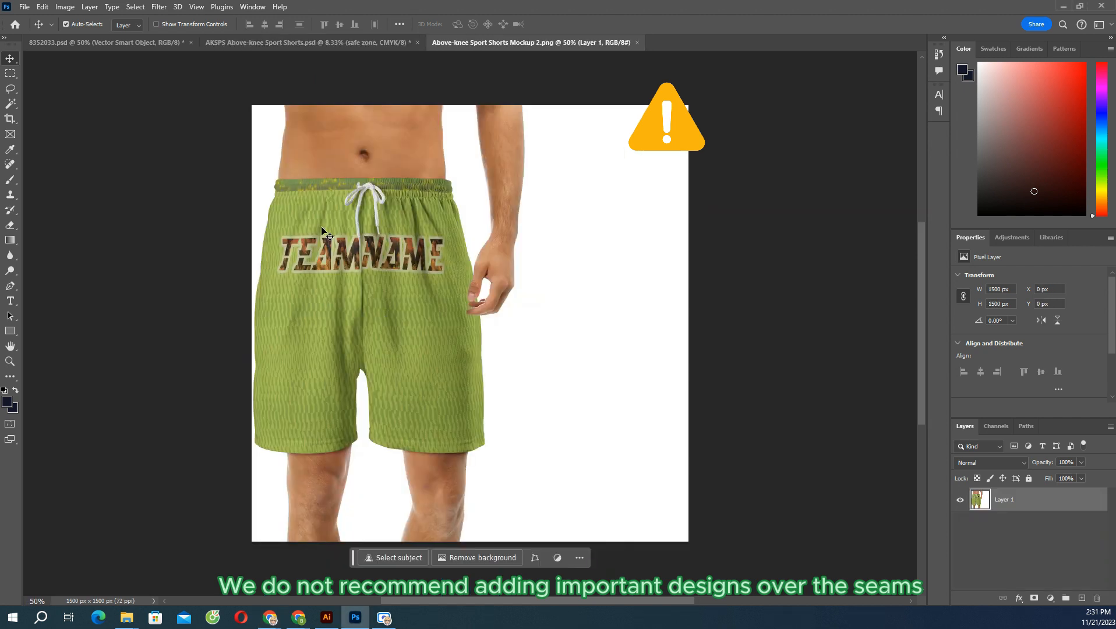
{"action": "mouse_move", "coordinate": [489, 393]}
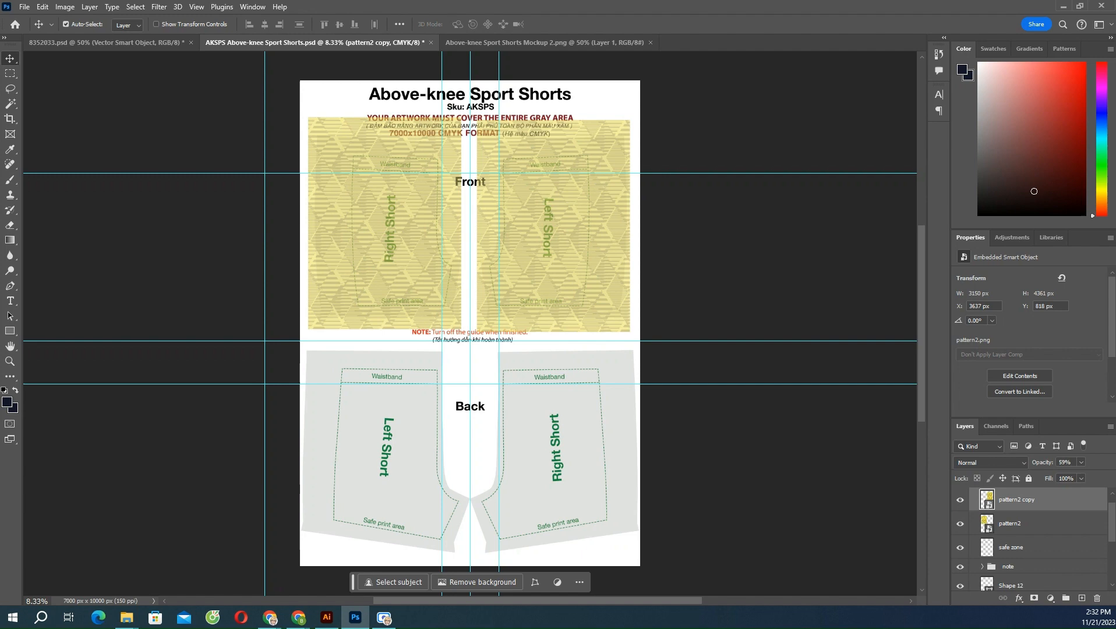
{"action": "mouse_move", "coordinate": [376, 188]}
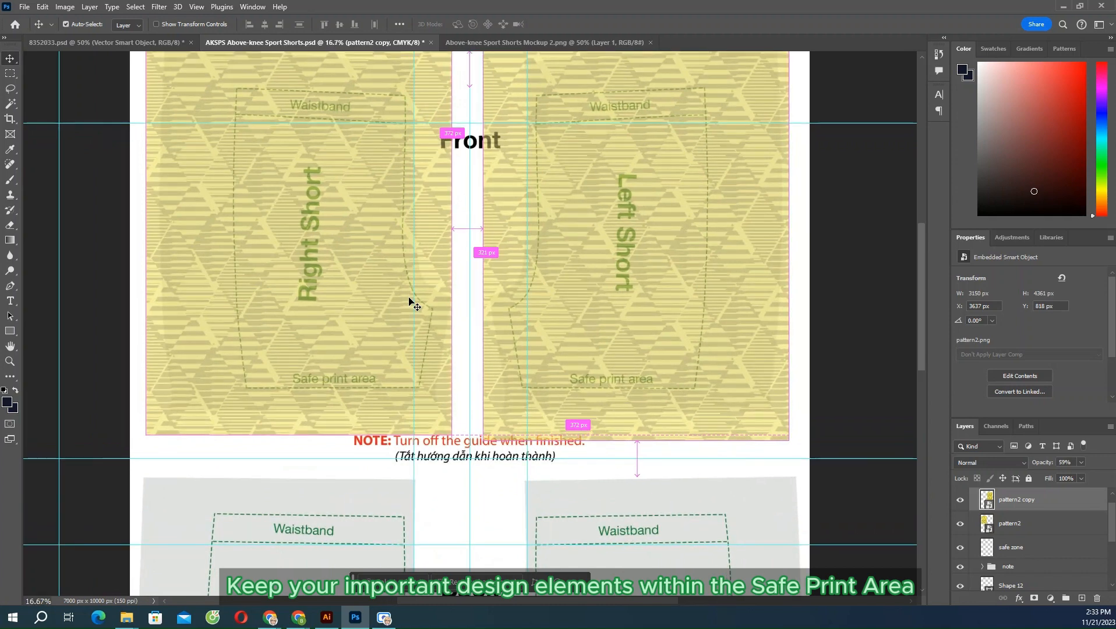
{"action": "scroll", "scroll_direction": "up", "scroll_amount": 3}
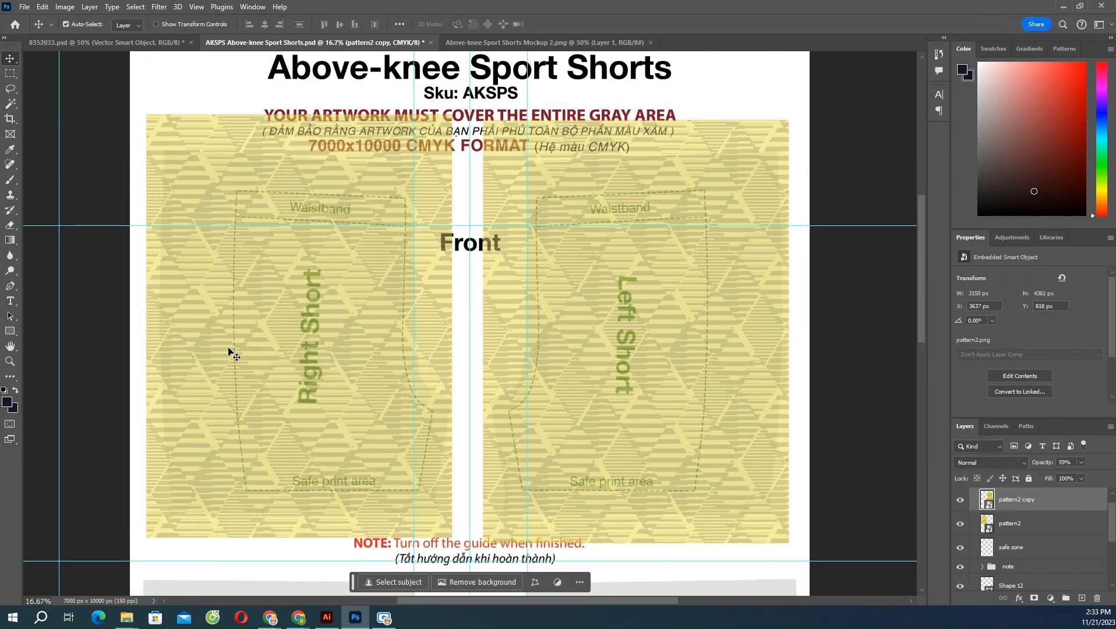
{"action": "left_click", "coordinate": [960, 526]}
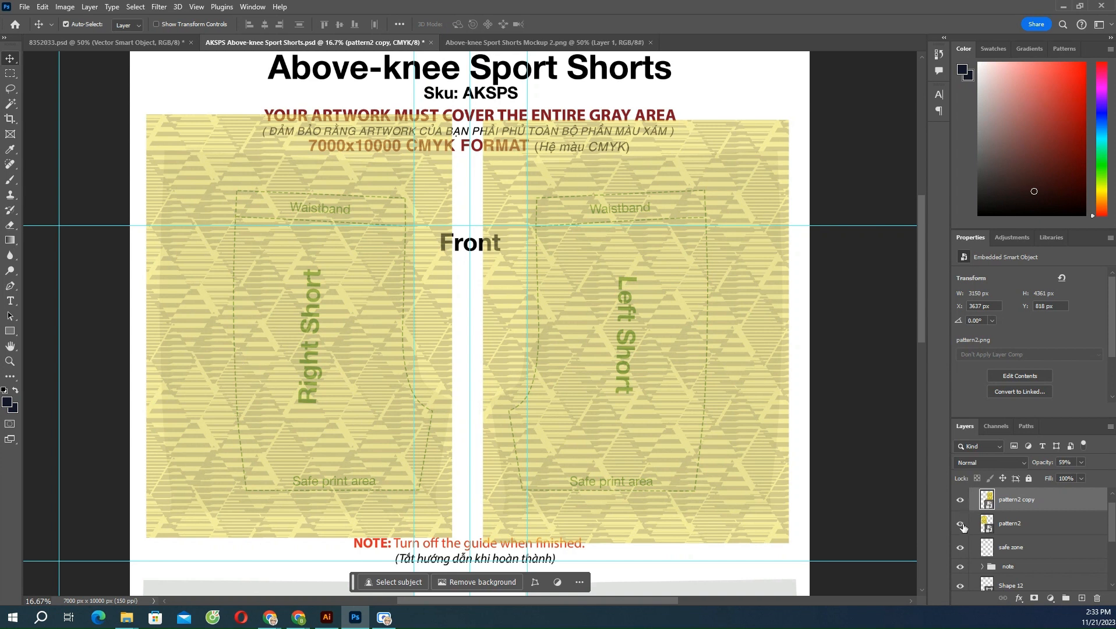
{"action": "left_click", "coordinate": [959, 526]}
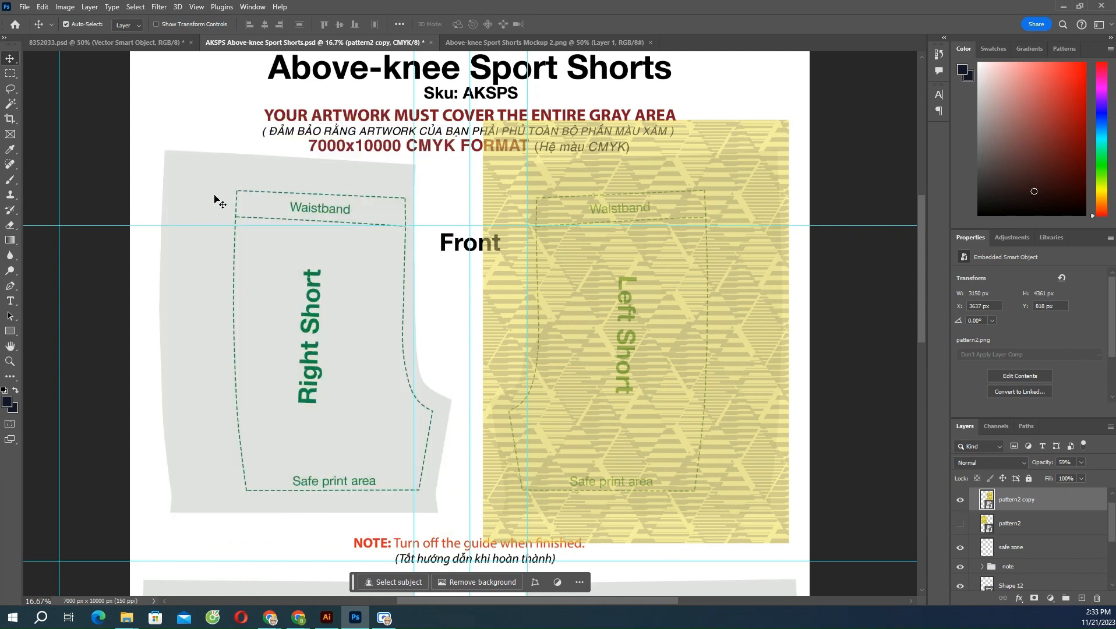
{"action": "mouse_move", "coordinate": [191, 245]}
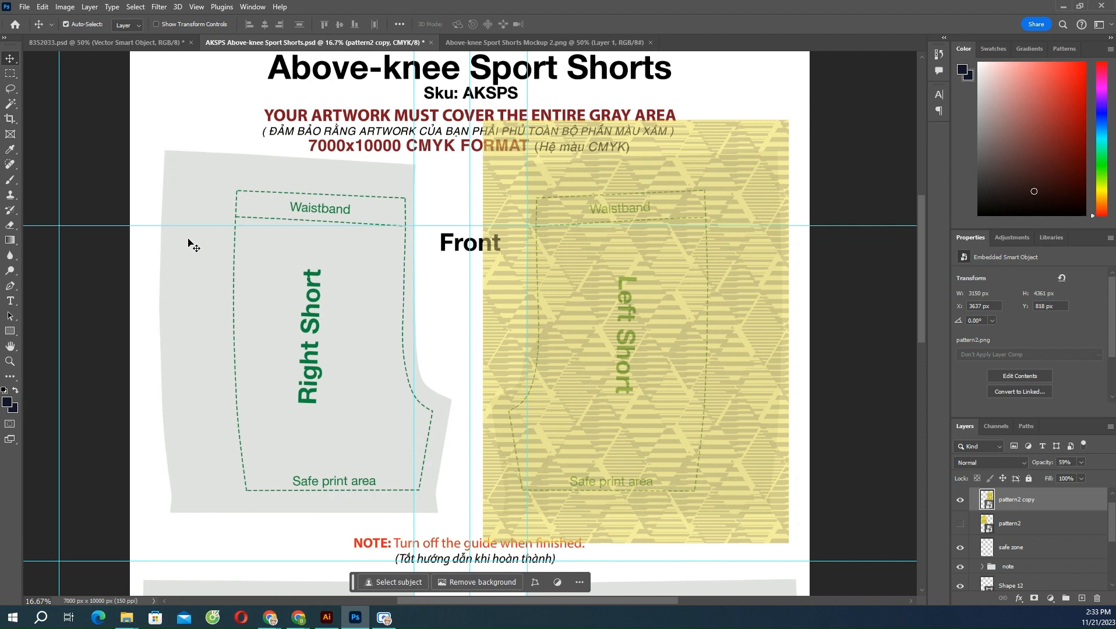
{"action": "mouse_move", "coordinate": [171, 316]}
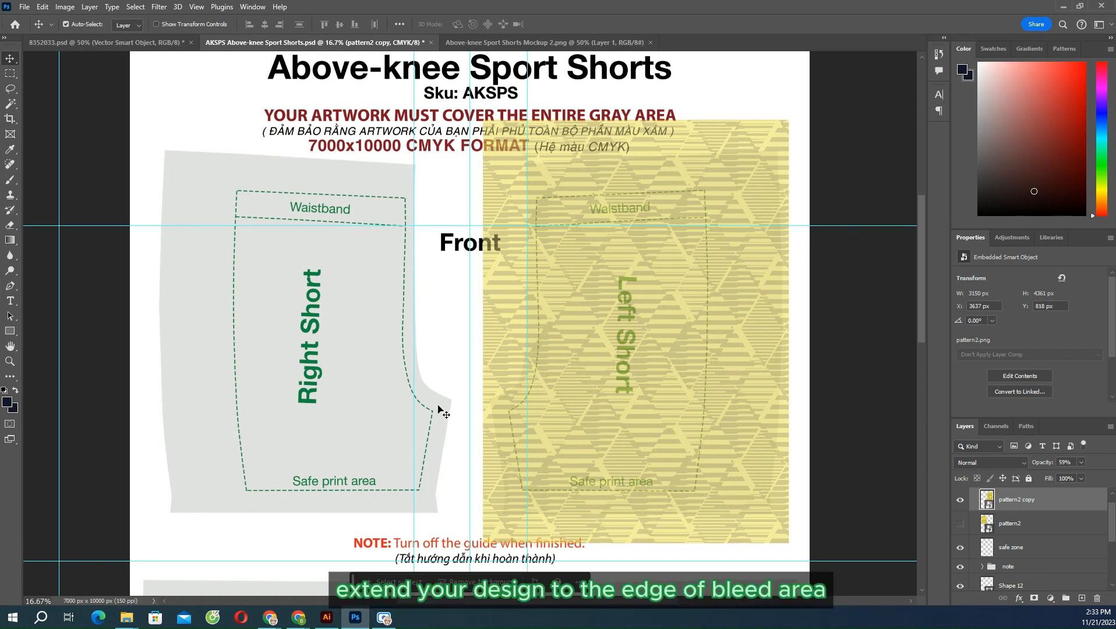
{"action": "mouse_move", "coordinate": [394, 184]}
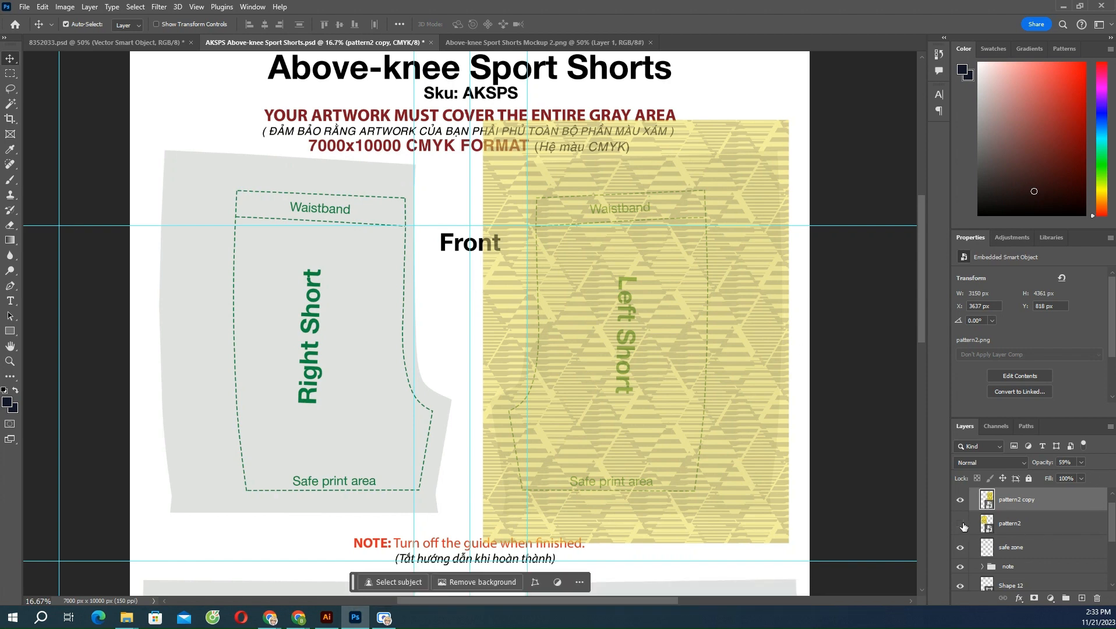
{"action": "left_click", "coordinate": [960, 526]}
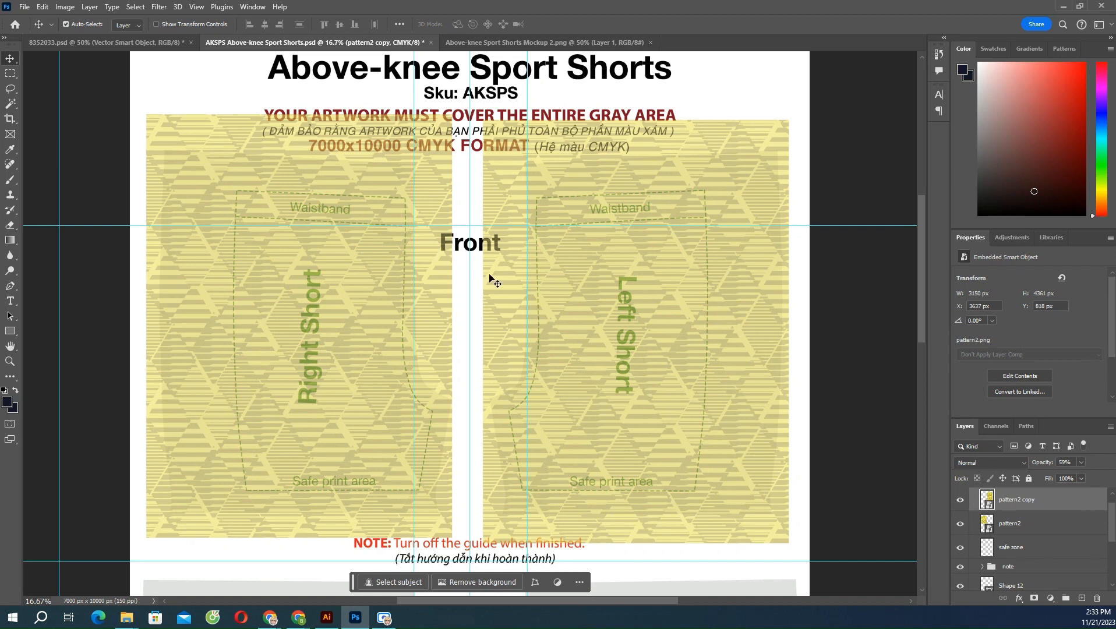
{"action": "mouse_move", "coordinate": [500, 281]}
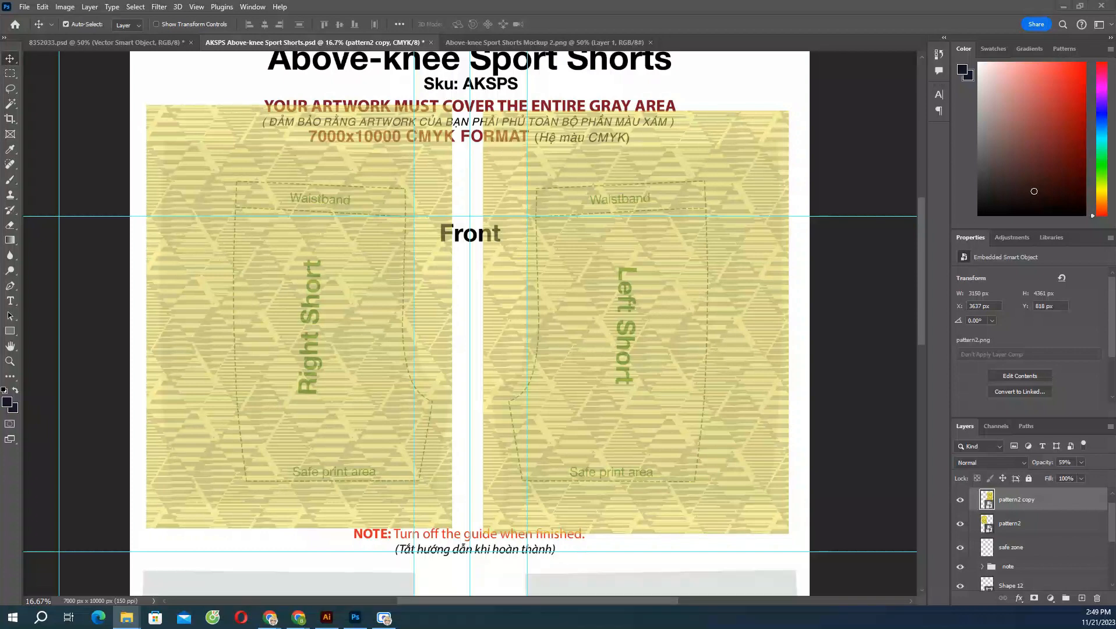
{"action": "scroll", "scroll_direction": "down", "scroll_amount": 3}
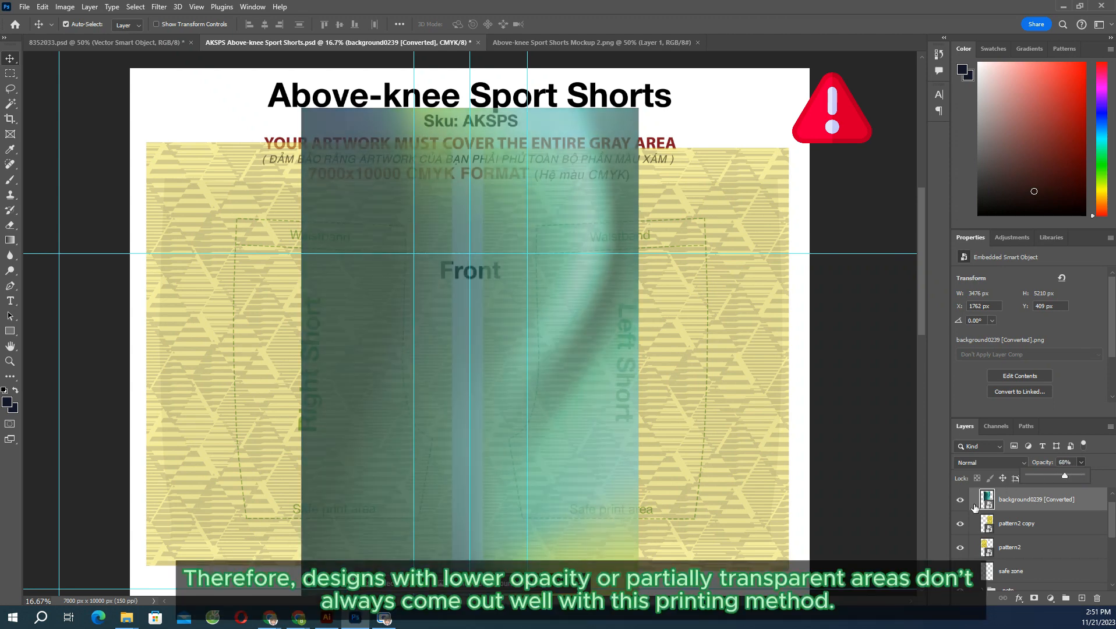
Confirm the teal gradient image's 68% opacity over the front panels.
{"action": "left_click", "coordinate": [1036, 499]}
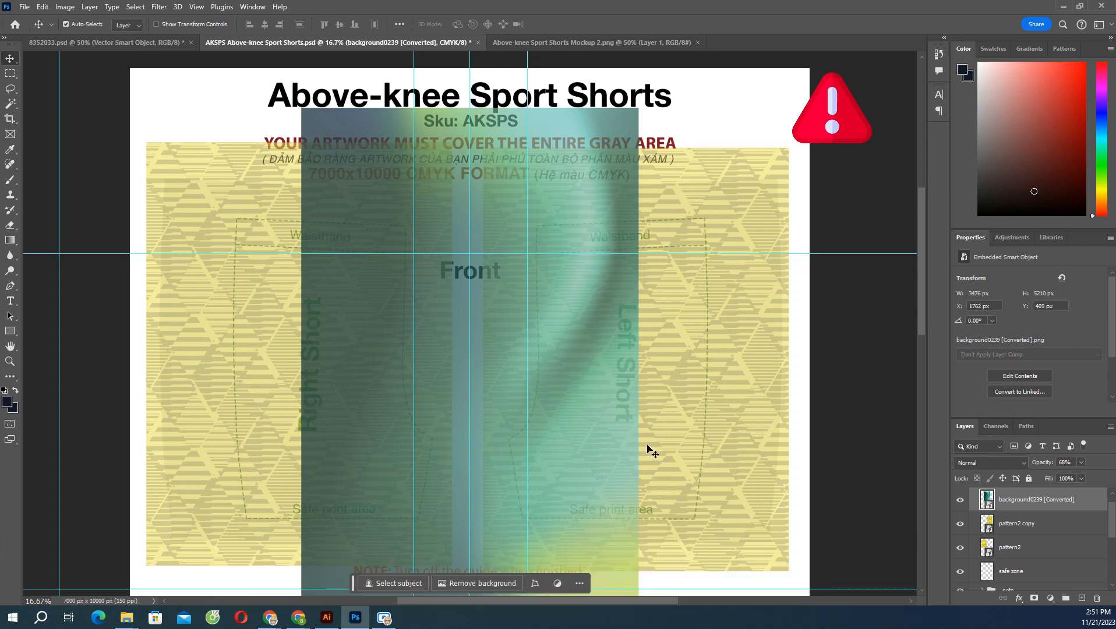
{"action": "mouse_move", "coordinate": [348, 323]}
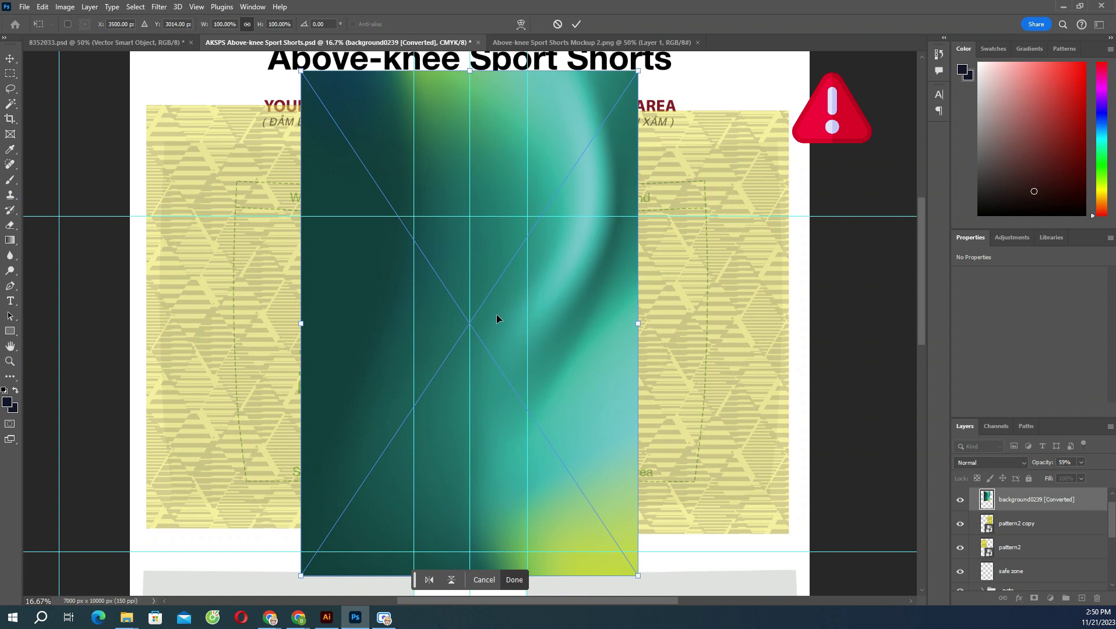
{"action": "mouse_move", "coordinate": [608, 164]}
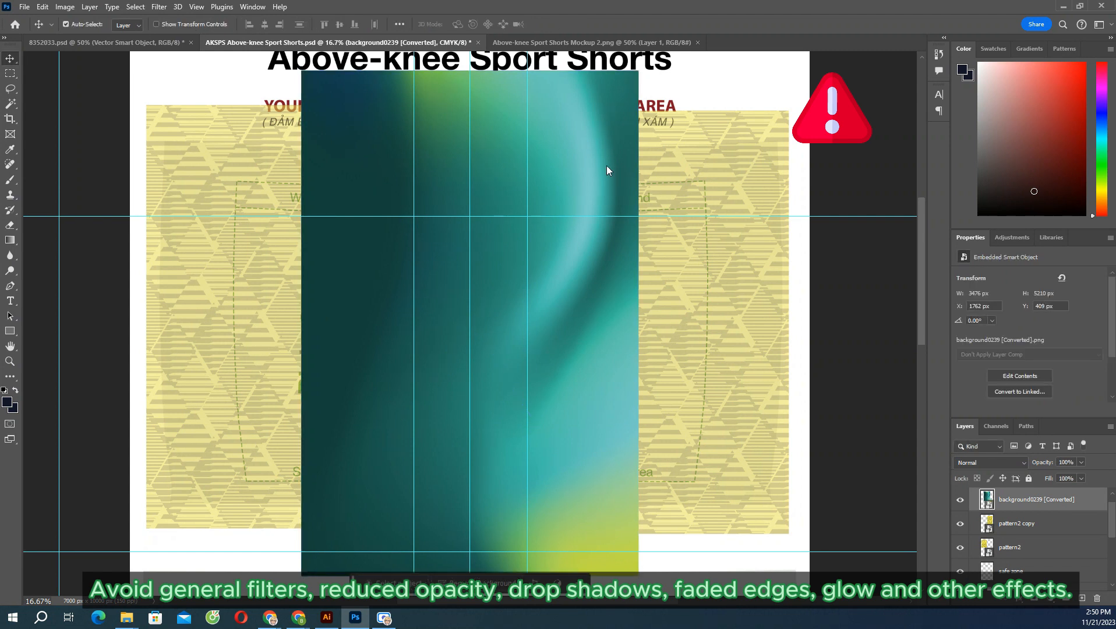
{"action": "mouse_move", "coordinate": [603, 191]}
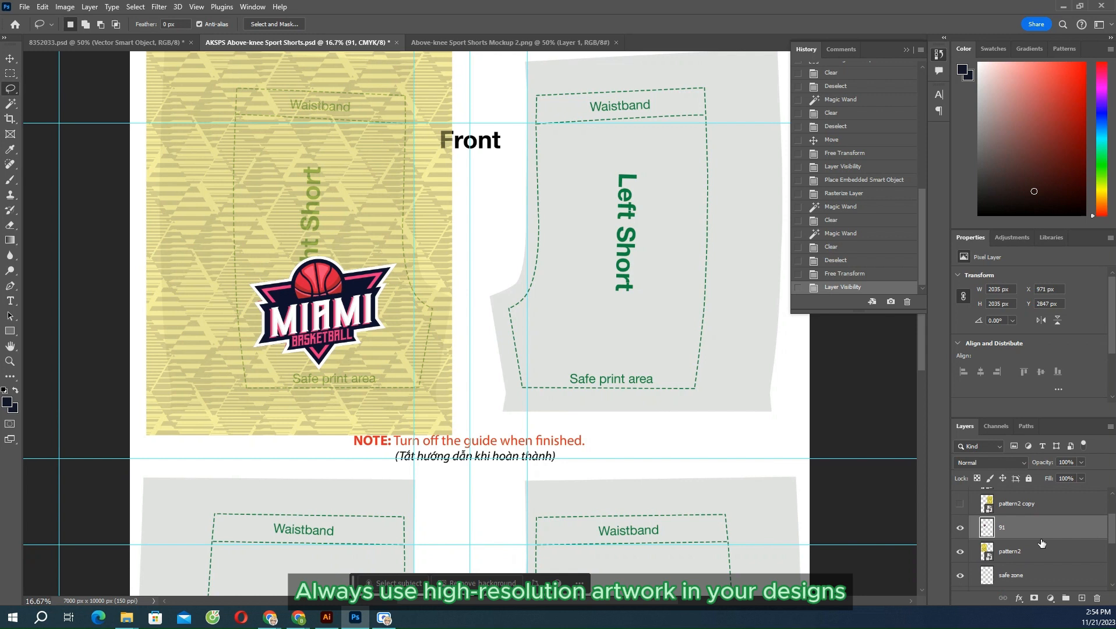
Raise the right short's pattern2 layer to 100% opacity.
{"action": "left_click", "coordinate": [1009, 550]}
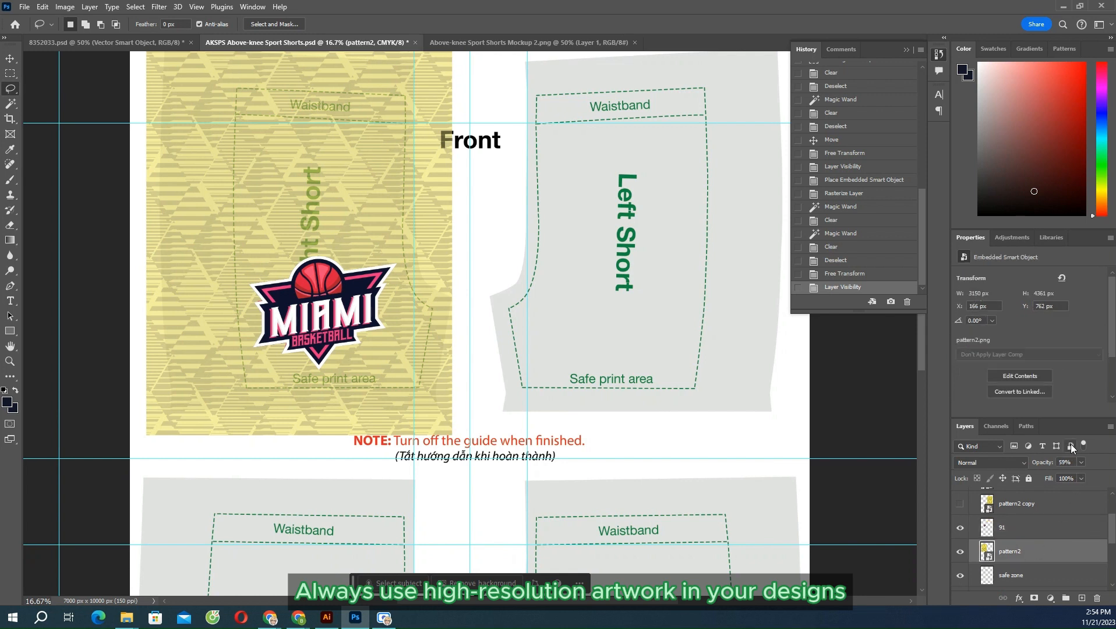
{"action": "left_click", "coordinate": [1079, 461]}
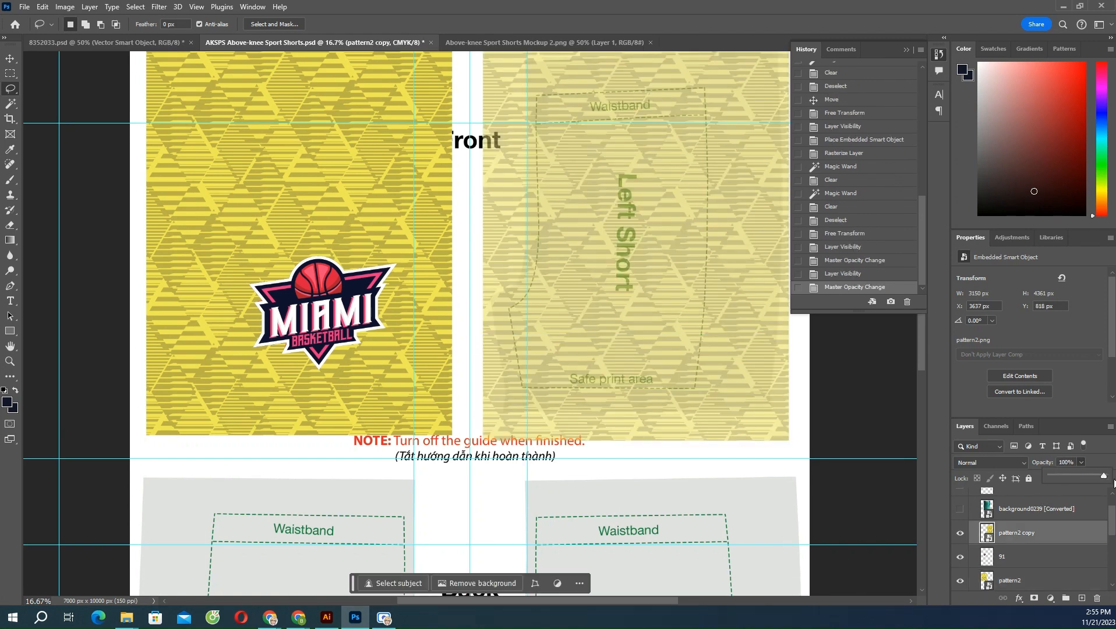
{"action": "scroll", "scroll_direction": "up", "scroll_amount": 3}
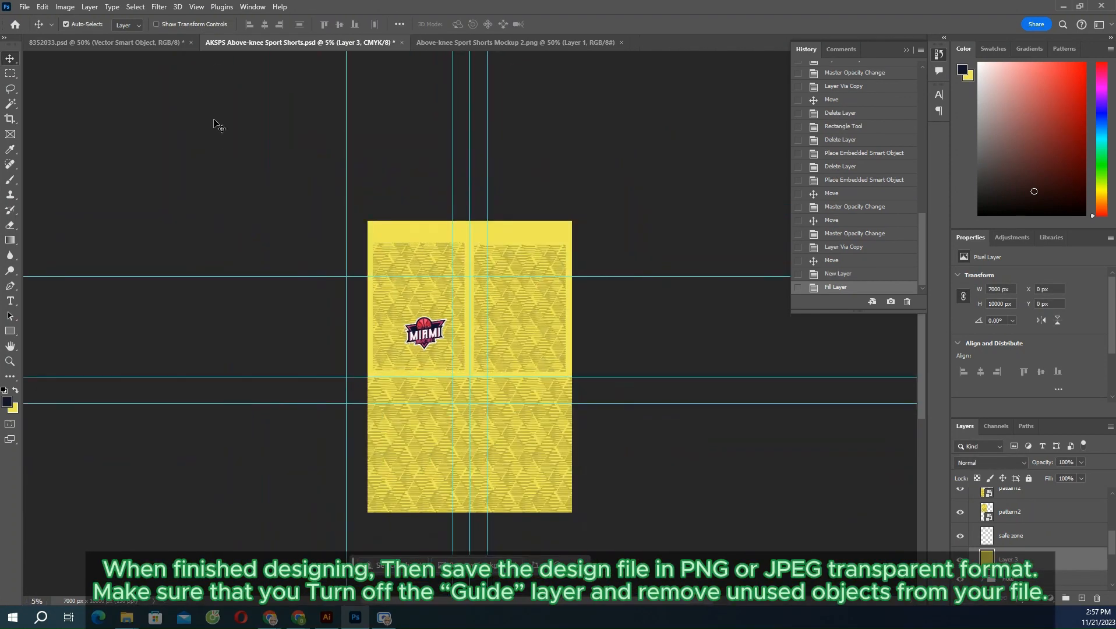
Export the yellow MIAMI shorts design via File > Export > Quick Export as PNG.
{"action": "left_click", "coordinate": [24, 6]}
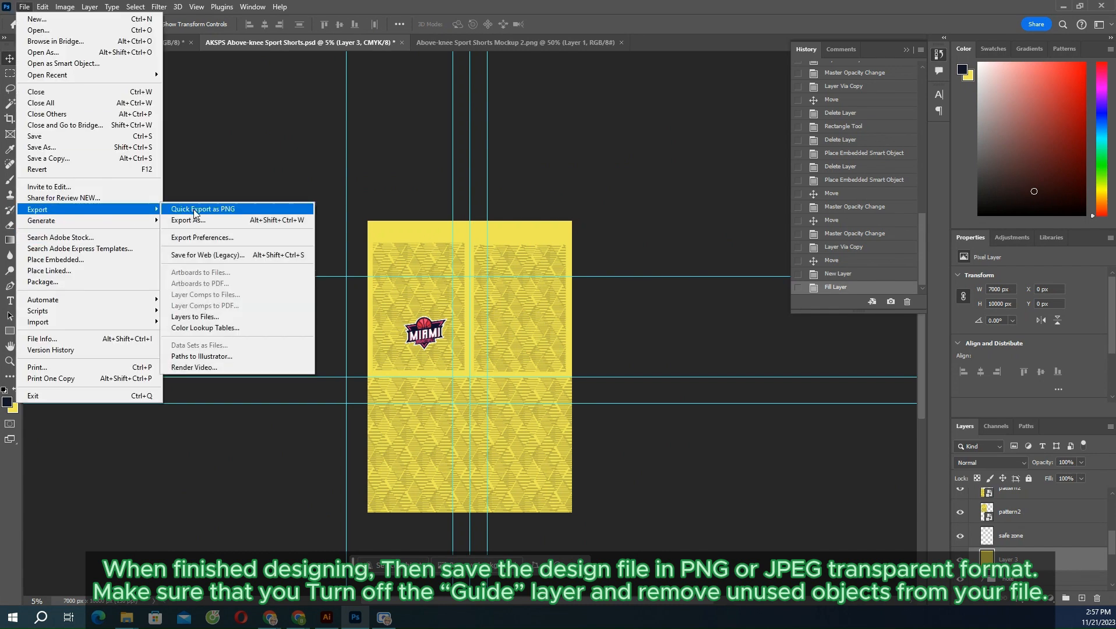
{"action": "mouse_move", "coordinate": [573, 145]}
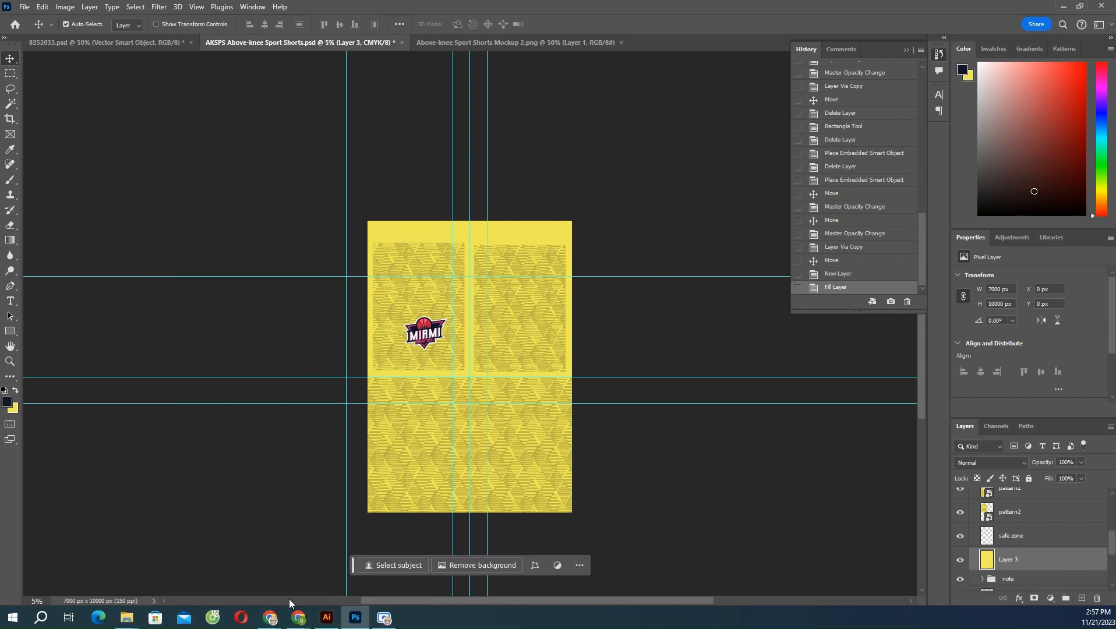
{"action": "left_click", "coordinate": [792, 42]}
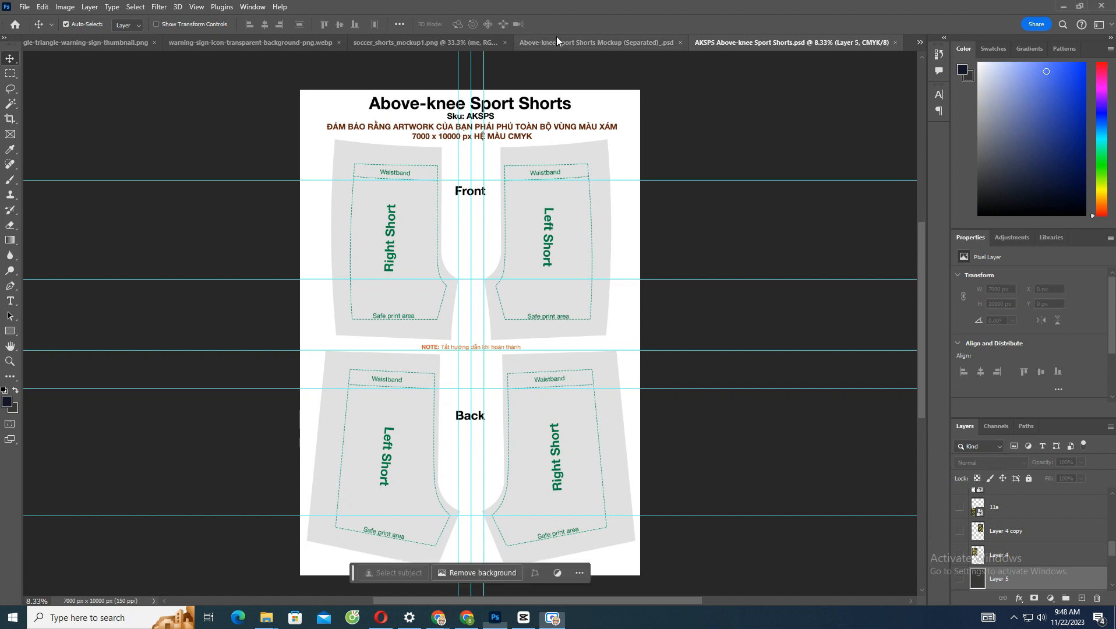
Switch to the separated shorts mockup and open its design smart object for editing.
{"action": "left_click", "coordinate": [597, 42]}
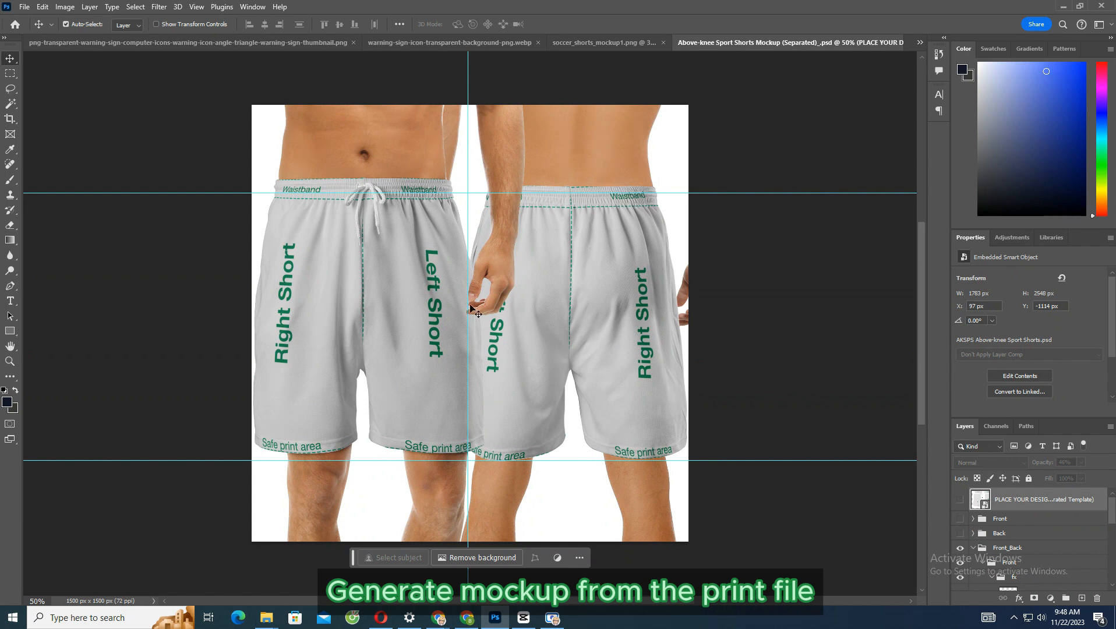
{"action": "mouse_move", "coordinate": [980, 498]}
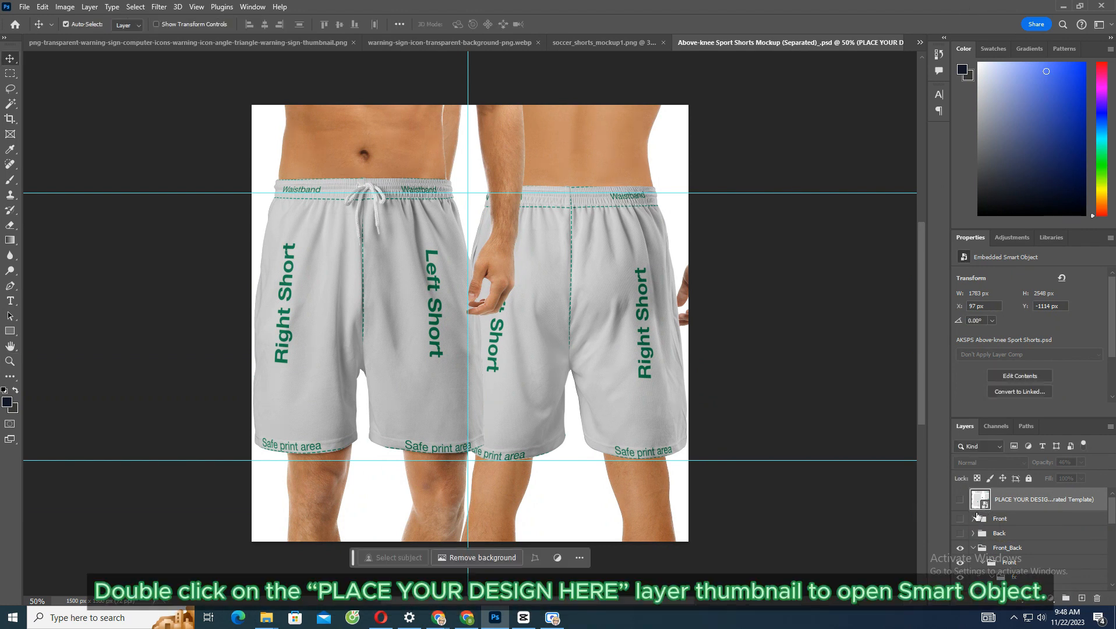
{"action": "double_click", "coordinate": [978, 498]}
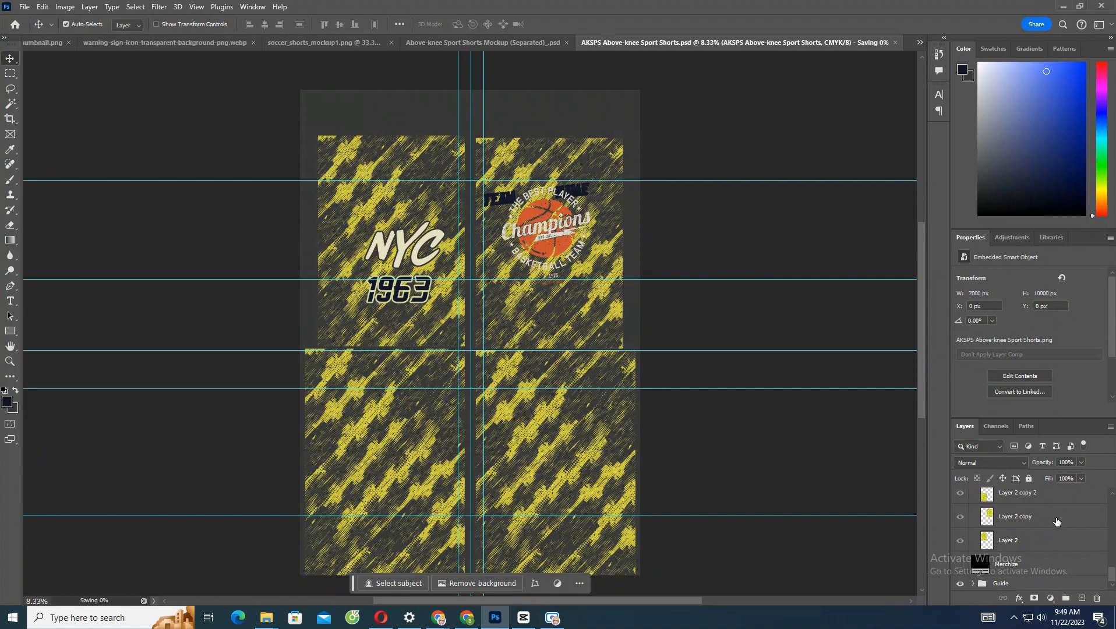
{"action": "mouse_move", "coordinate": [614, 365]}
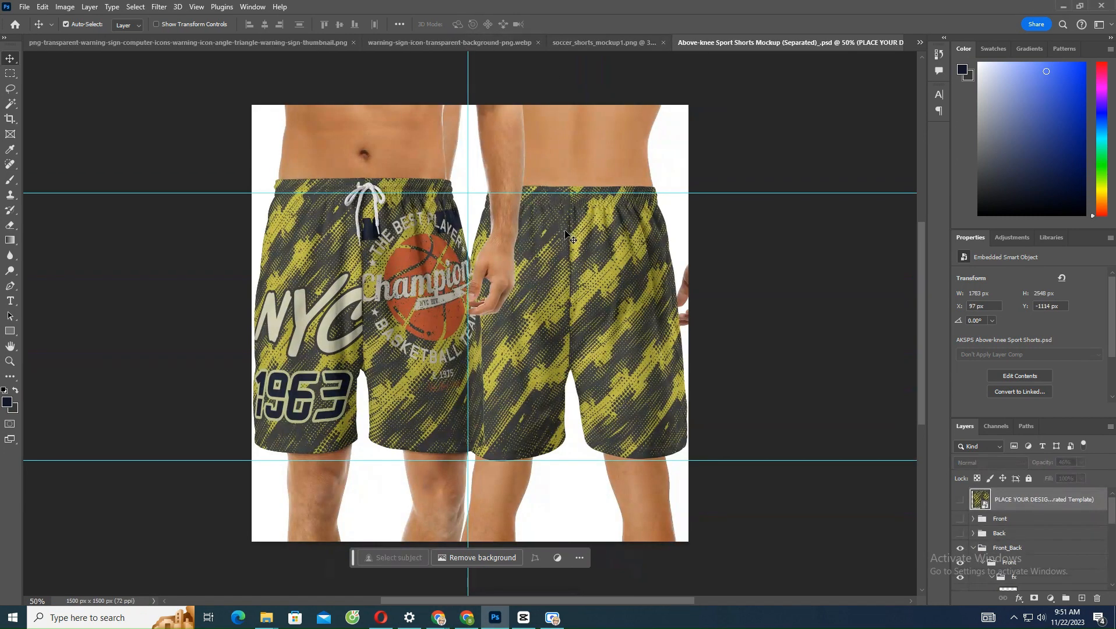
{"action": "mouse_move", "coordinate": [611, 325]}
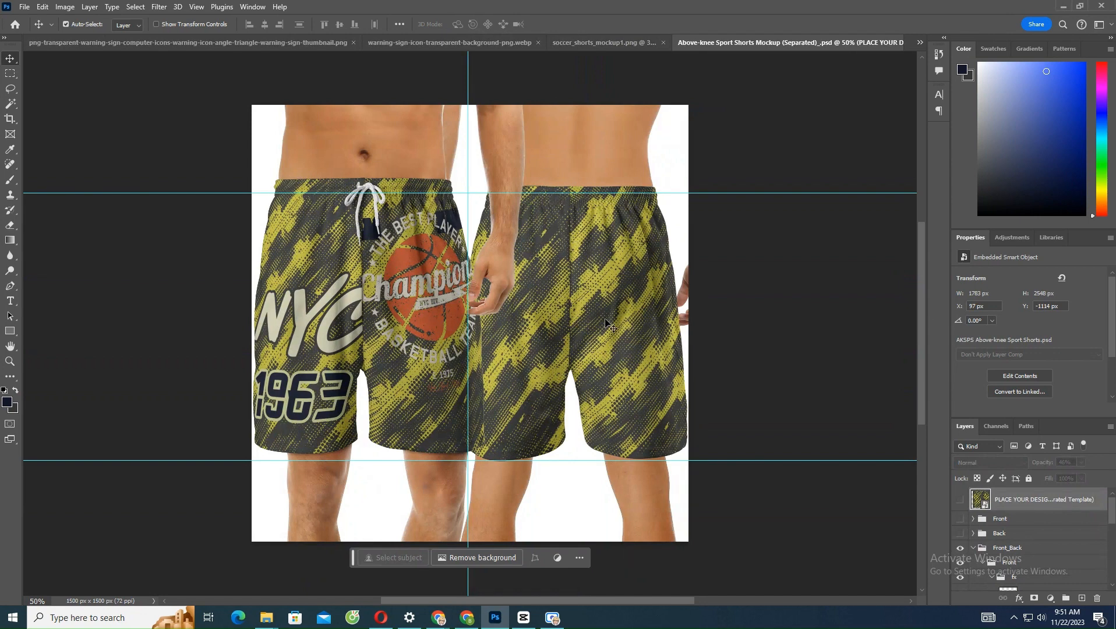
Toggle the Front_Back group visibility off and on, then go to File for export.
{"action": "left_click", "coordinate": [960, 521]}
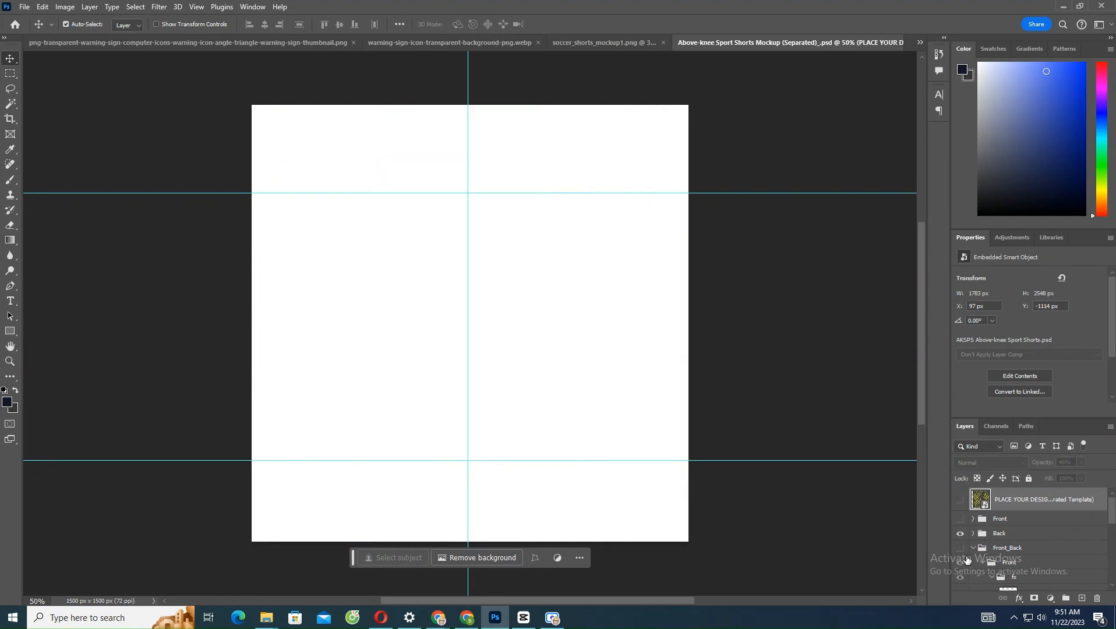
{"action": "left_click", "coordinate": [960, 562]}
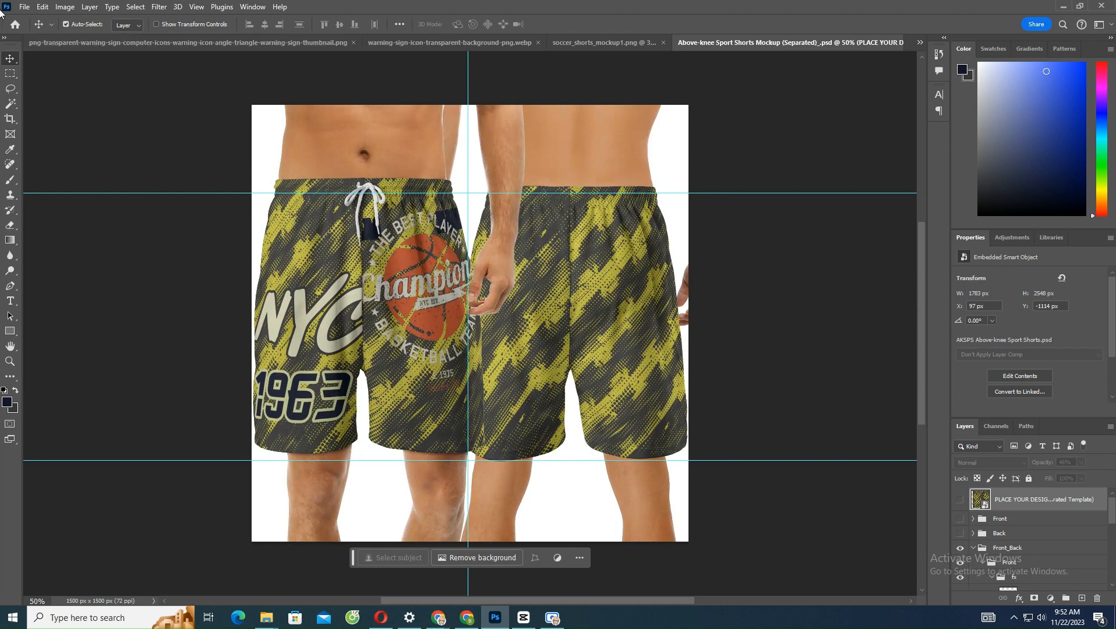
{"action": "left_click", "coordinate": [24, 6]}
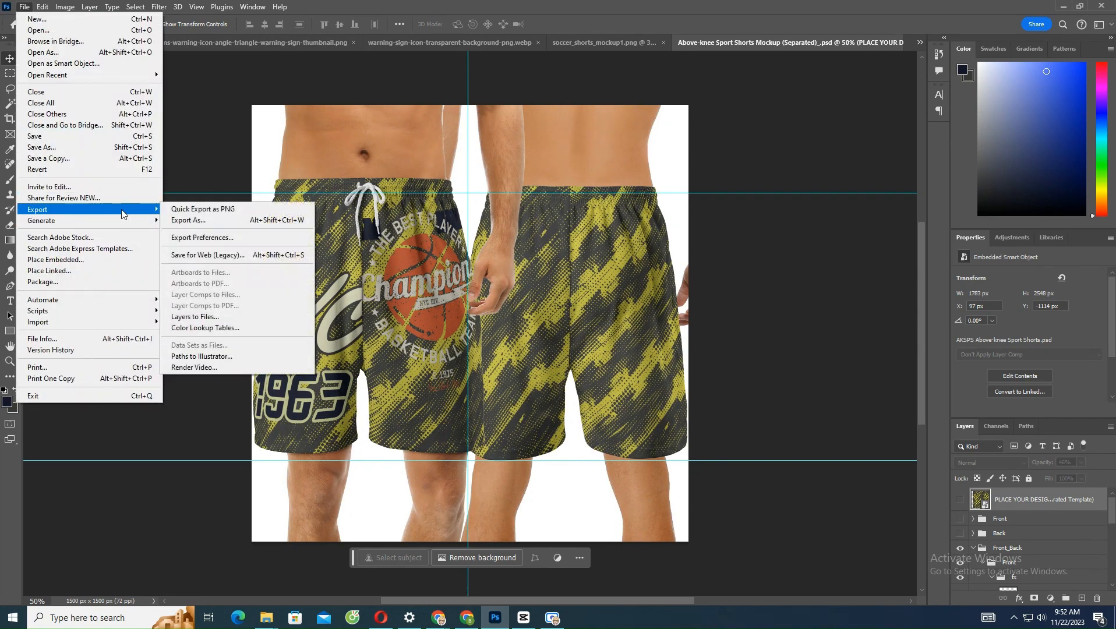
{"action": "mouse_move", "coordinate": [1064, 370]}
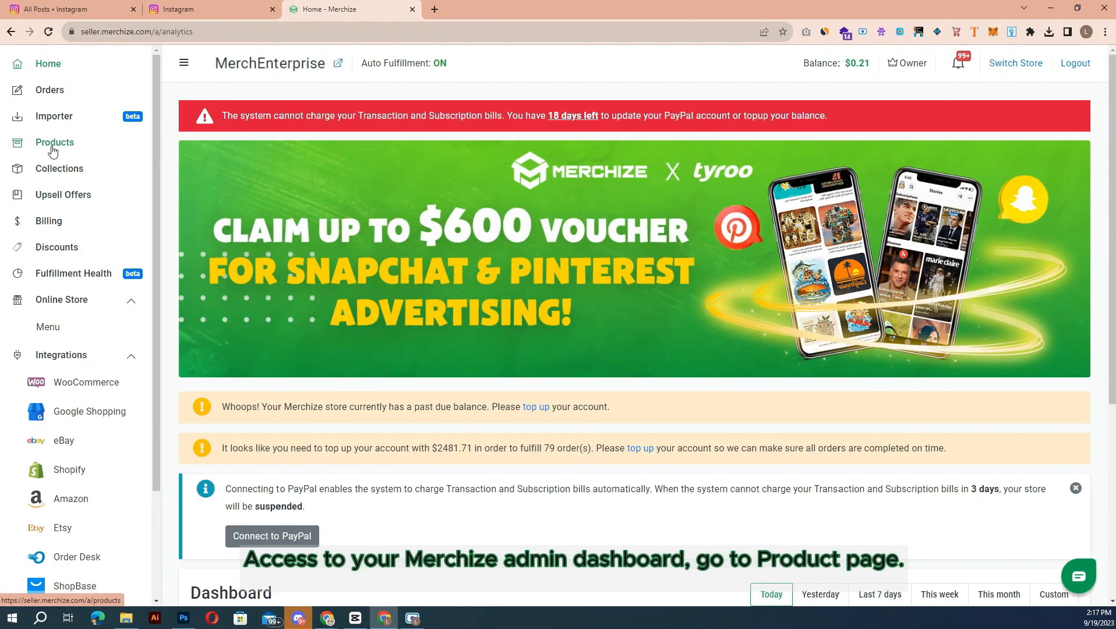
Go to the Products list and choose Create Regular Product.
{"action": "left_click", "coordinate": [53, 142]}
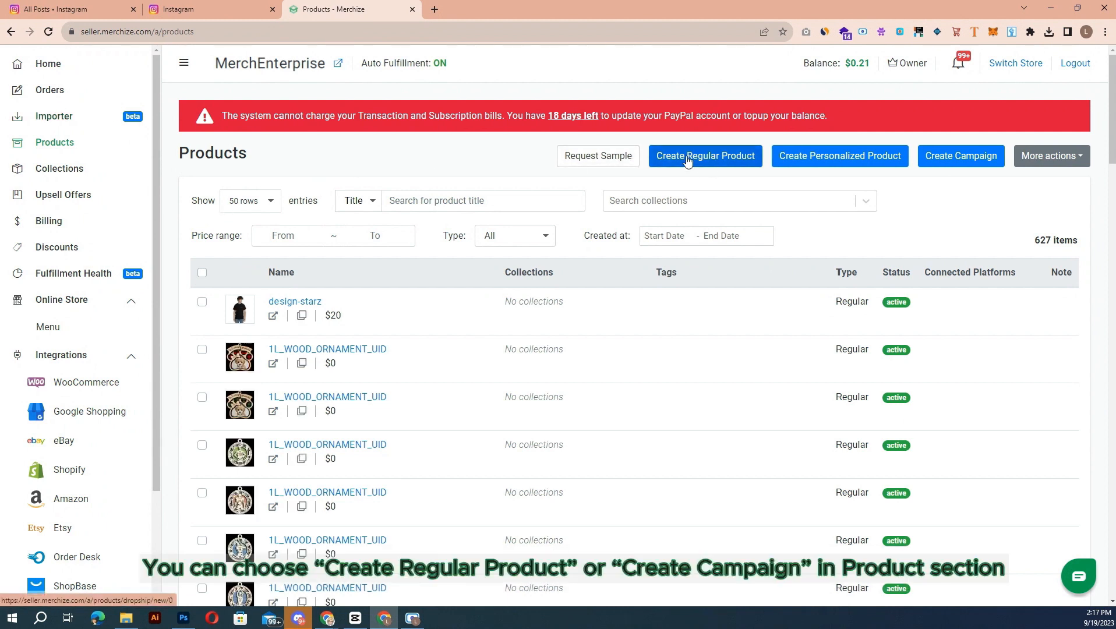
{"action": "mouse_move", "coordinate": [704, 156]}
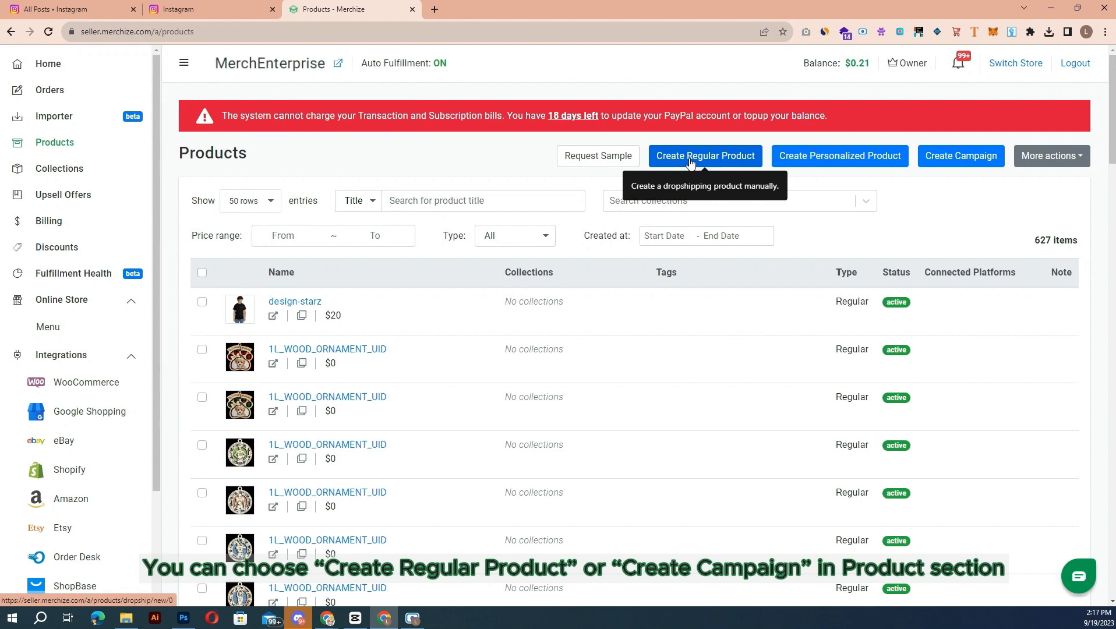
{"action": "left_click", "coordinate": [703, 157]}
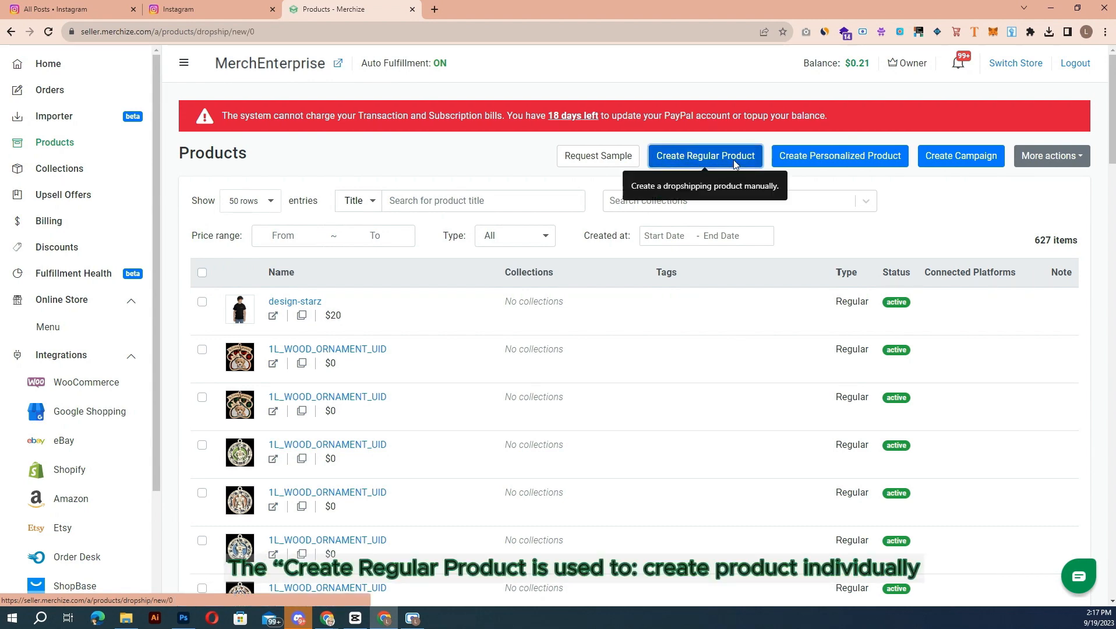
{"action": "left_click", "coordinate": [704, 154]}
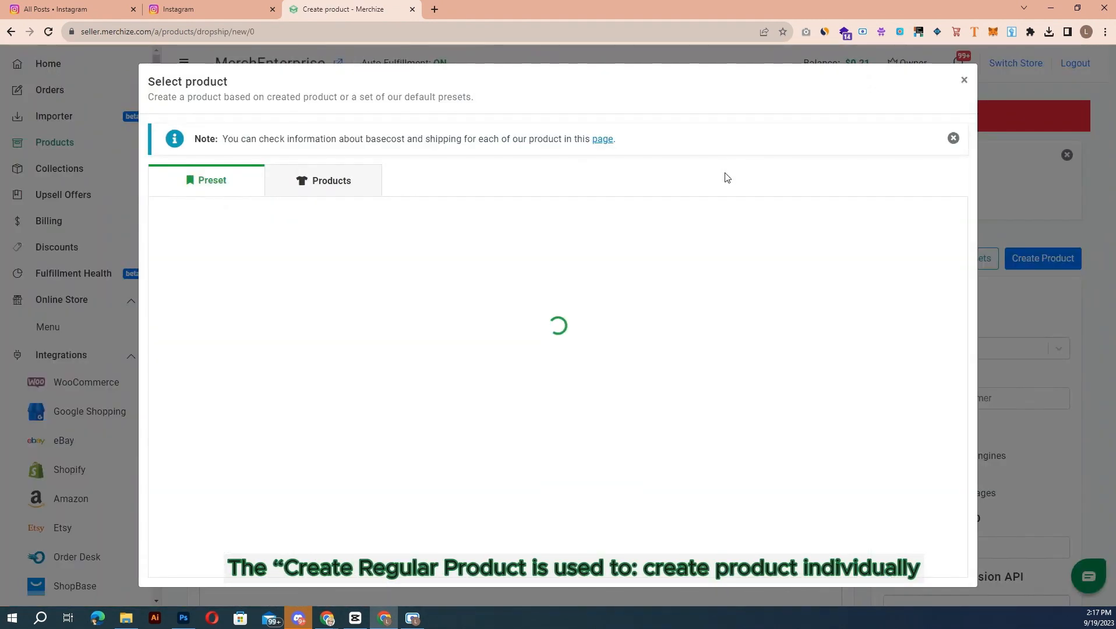
Dismiss the Select product dialog, review the blank Create product form, and return to Products.
{"action": "left_click", "coordinate": [964, 79]}
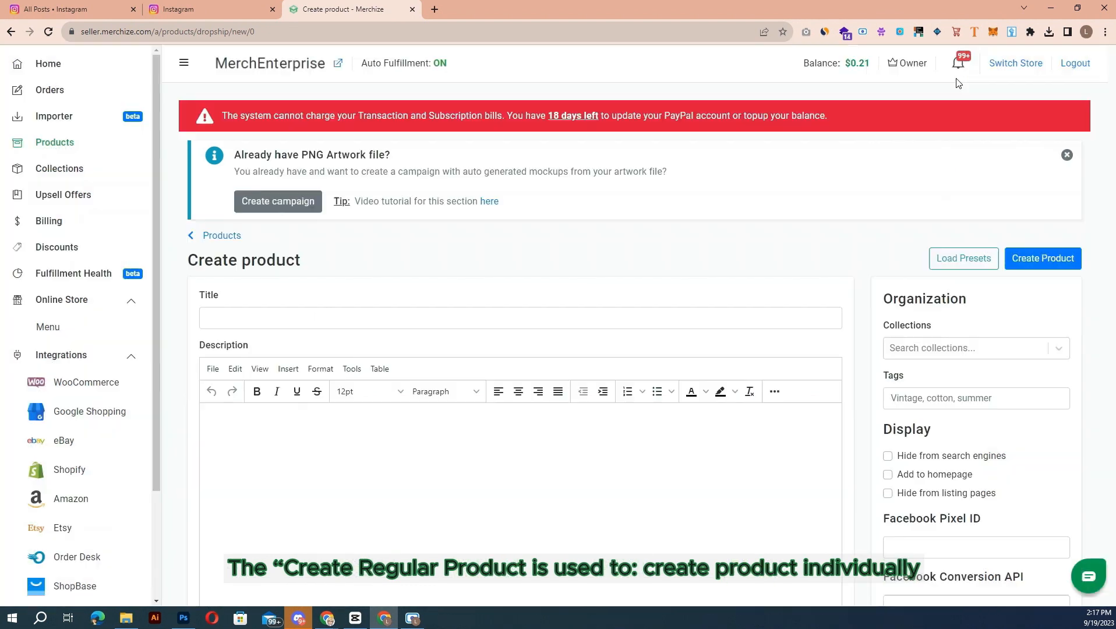
{"action": "scroll", "scroll_direction": "down", "scroll_amount": 3}
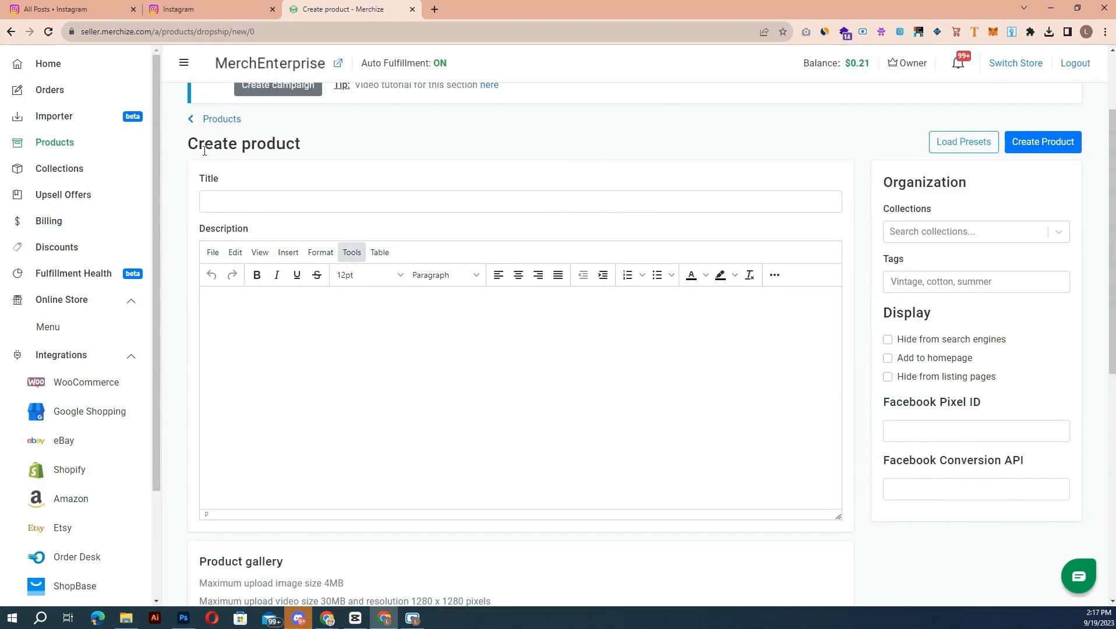
{"action": "scroll", "scroll_direction": "down", "scroll_amount": 3}
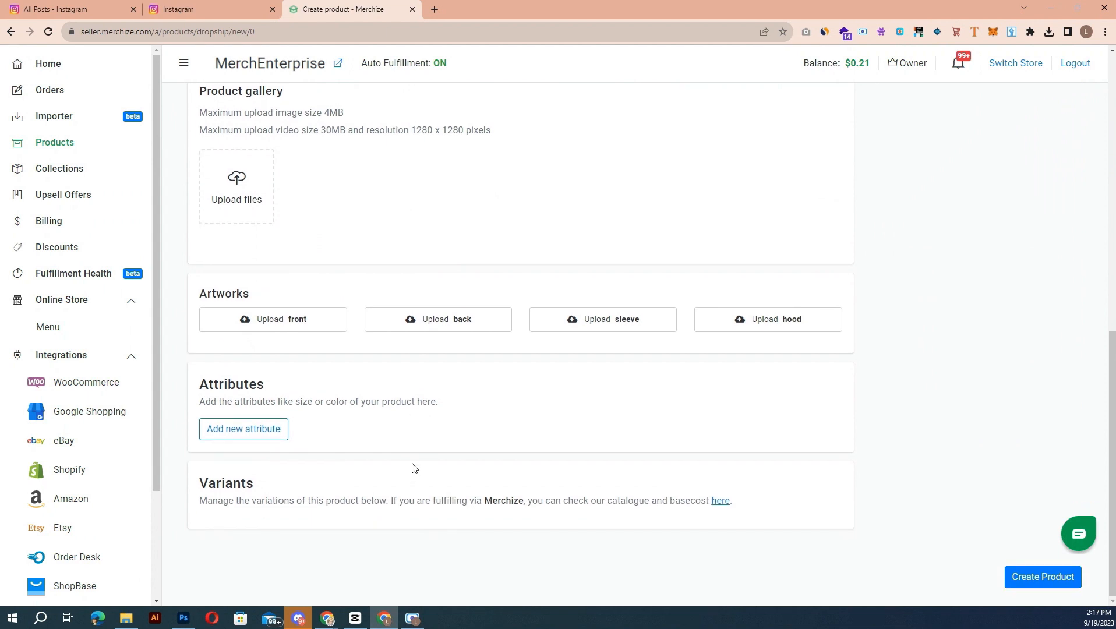
{"action": "mouse_move", "coordinate": [64, 145]}
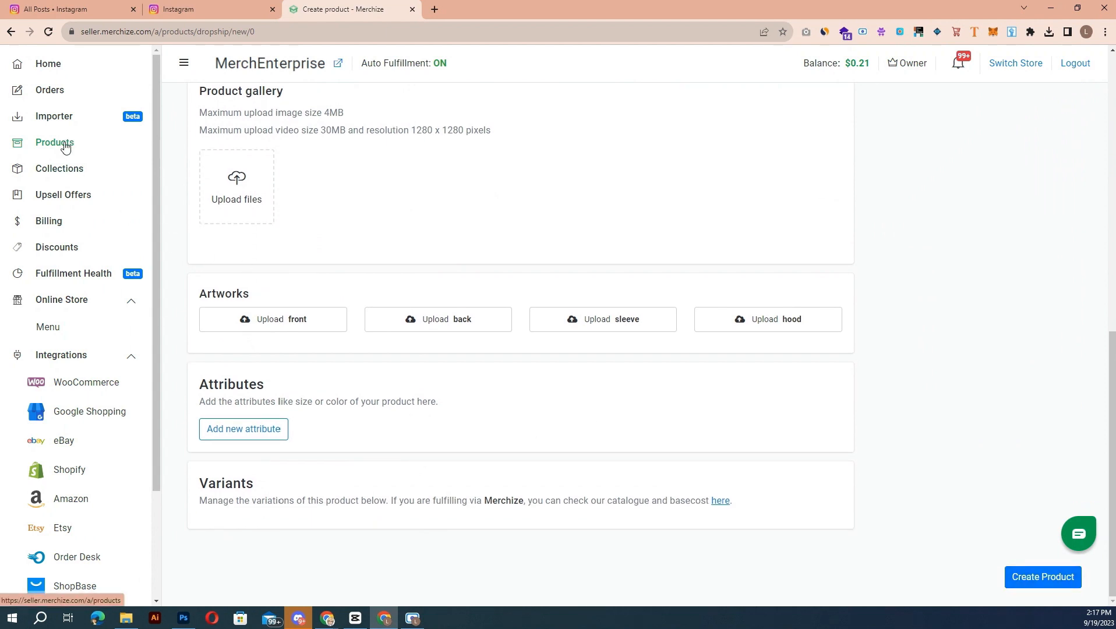
{"action": "left_click", "coordinate": [55, 142]}
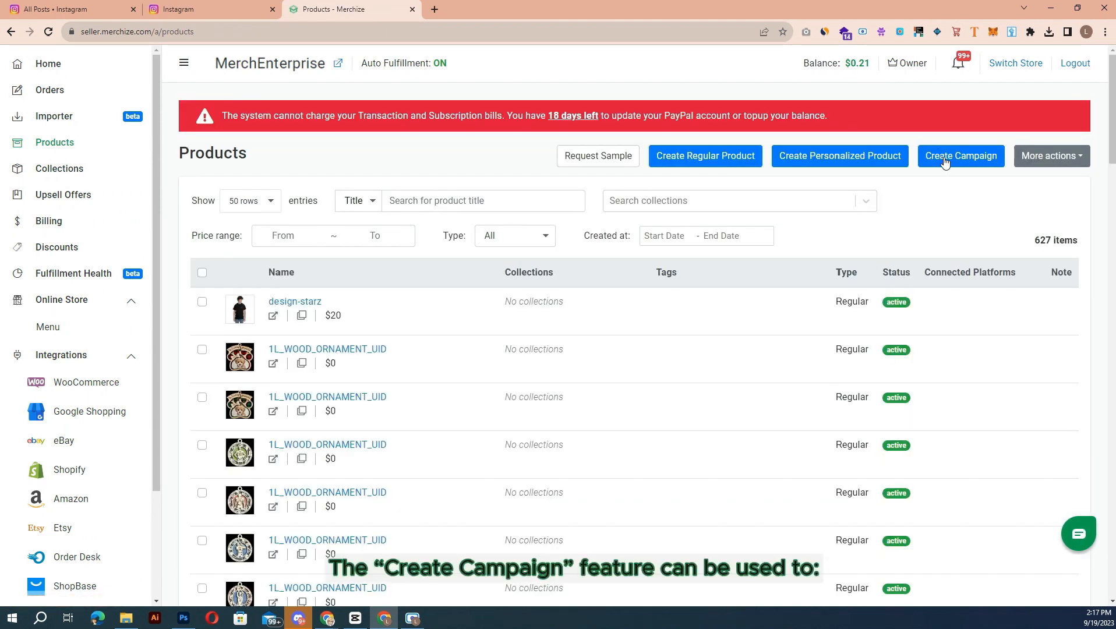
Create a Merchize campaign with the Vertical Photo Night Light and Custom Shape Acrylic Plaque Vertical, proceeding to Design.
{"action": "left_click", "coordinate": [960, 156]}
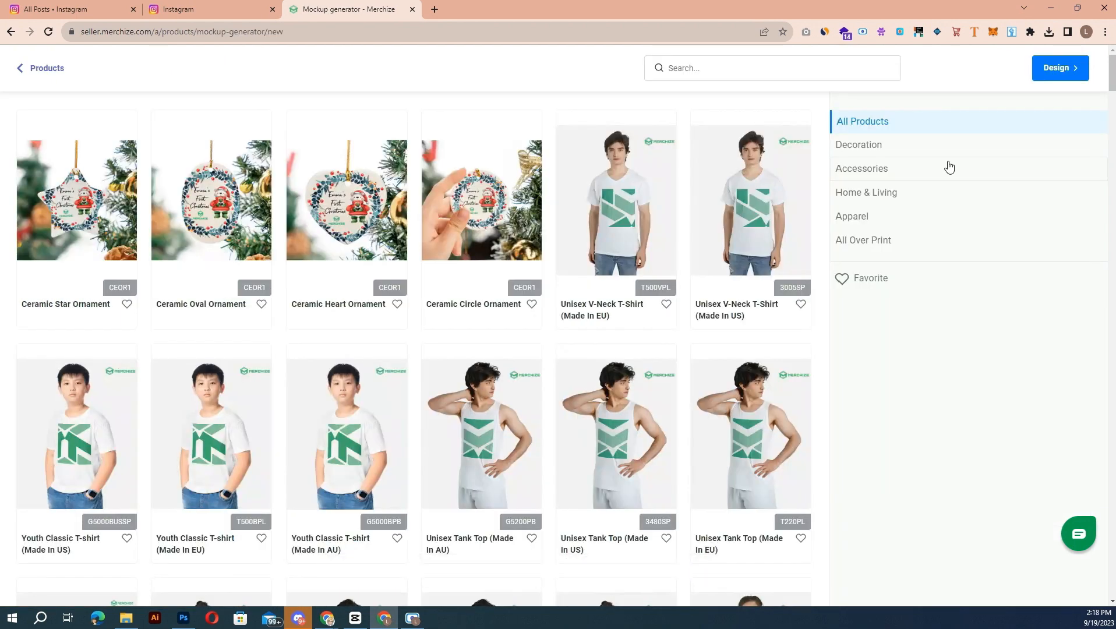
{"action": "mouse_move", "coordinate": [696, 68]}
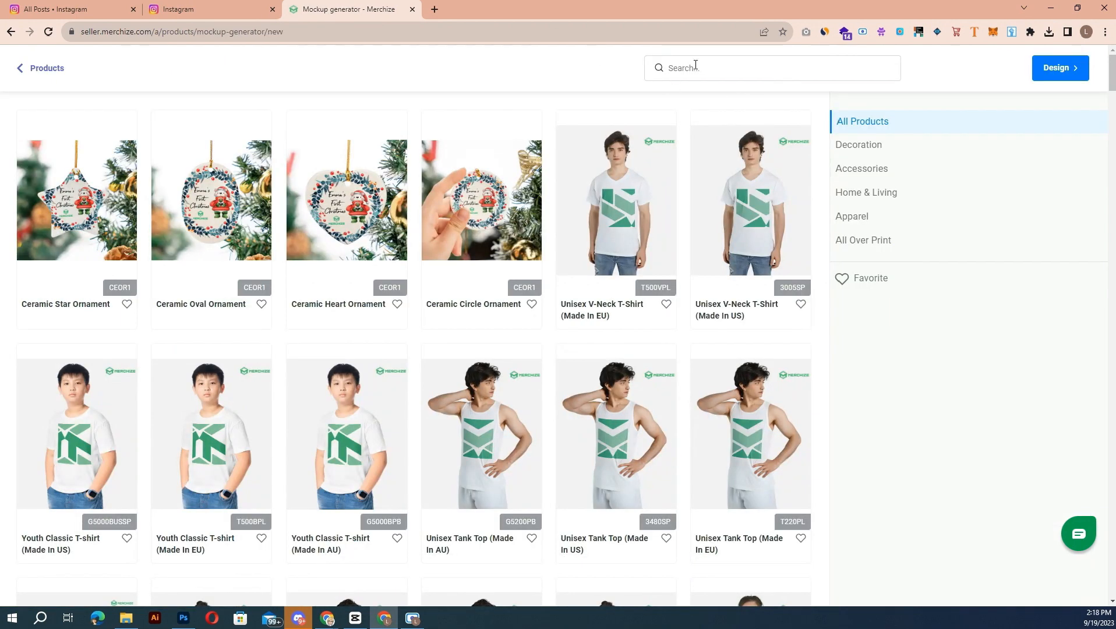
{"action": "scroll", "scroll_direction": "down", "scroll_amount": 3}
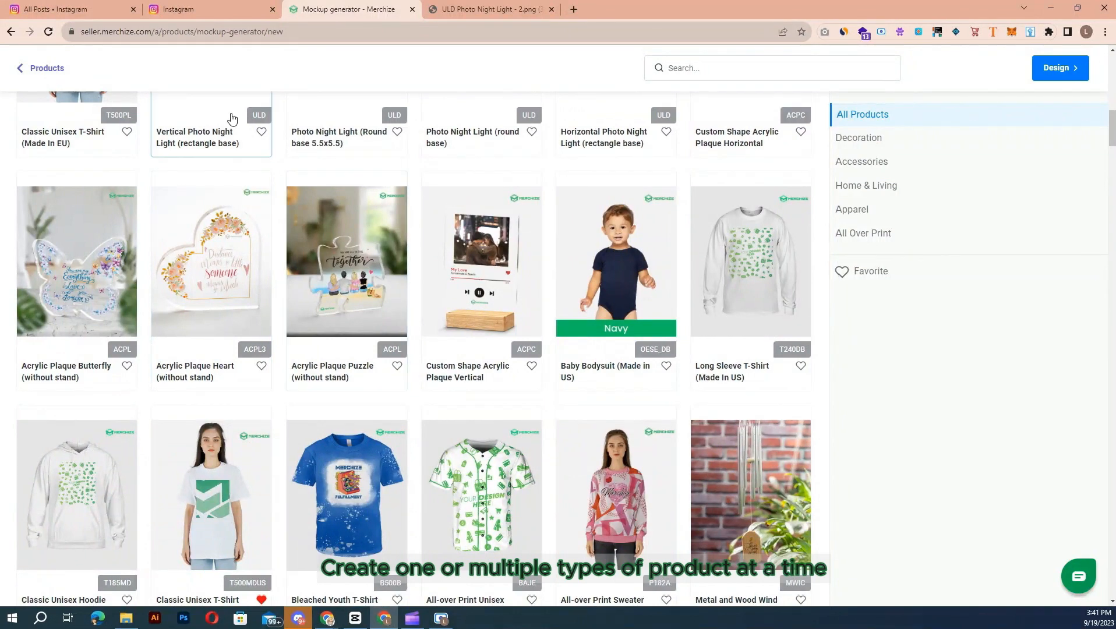
{"action": "left_click", "coordinate": [481, 261]}
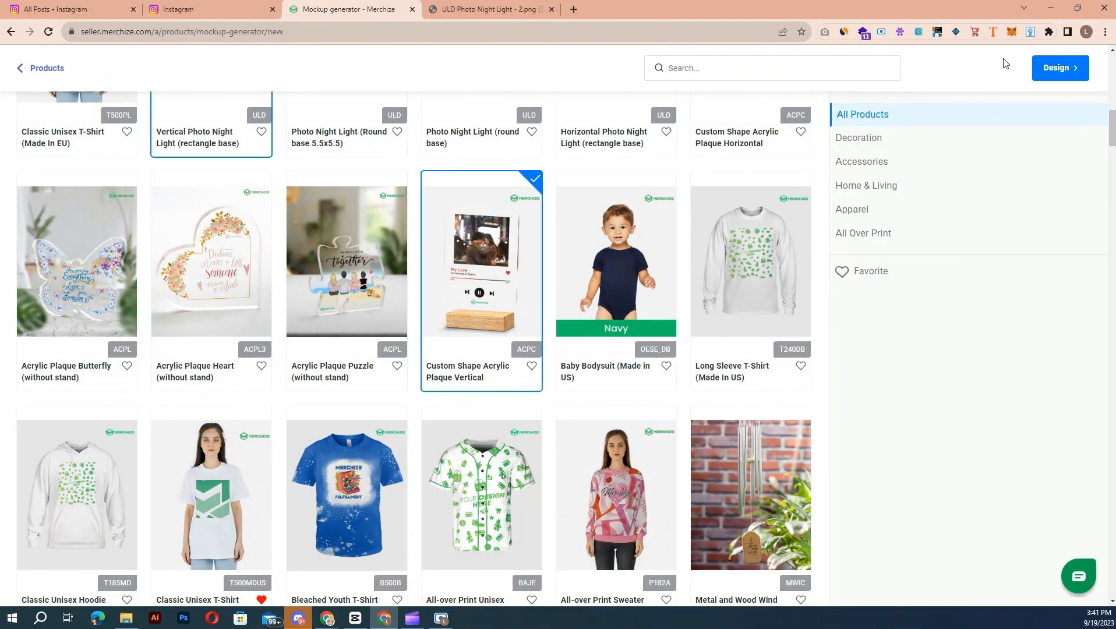
{"action": "left_click", "coordinate": [1060, 68]}
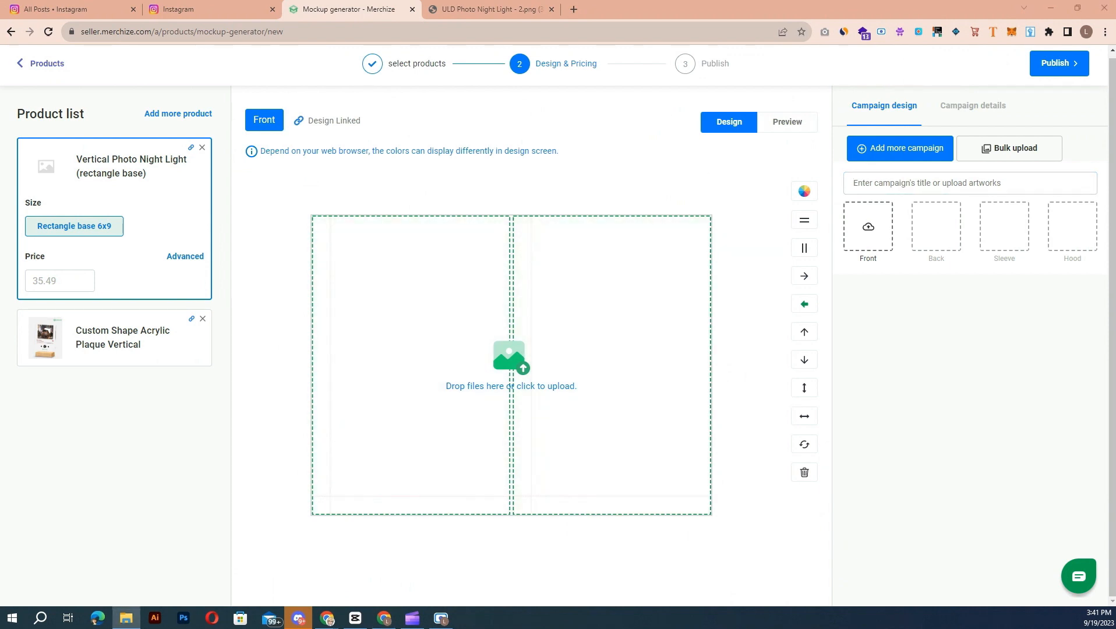
Upload the black silhouette artwork as the night light's front design, preview it, then return to the catalog.
{"action": "left_click", "coordinate": [510, 365]}
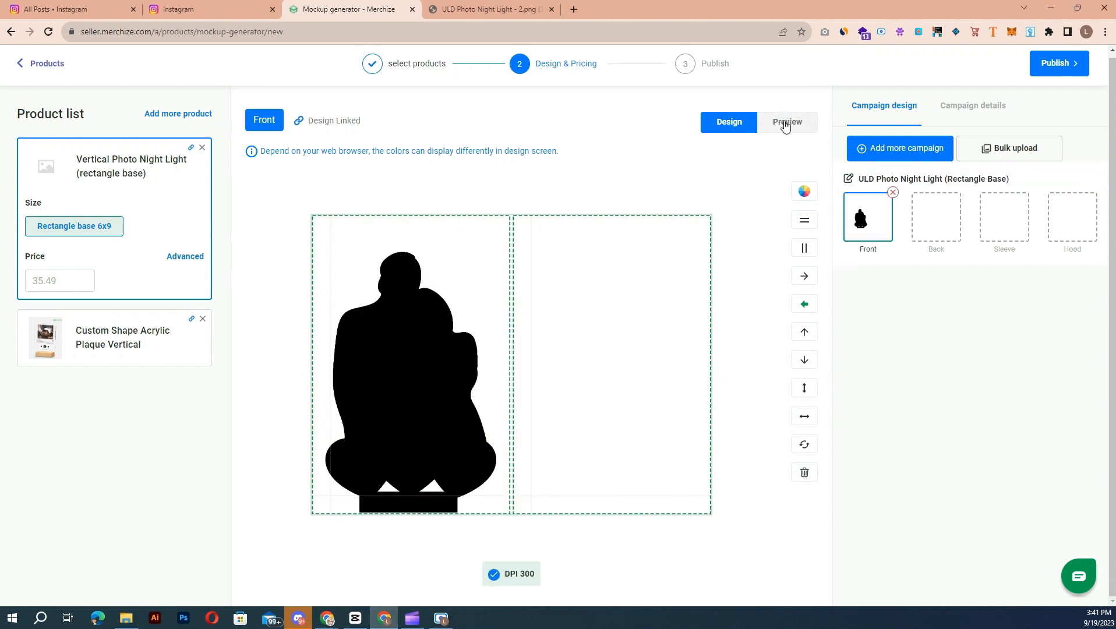
{"action": "left_click", "coordinate": [786, 119]}
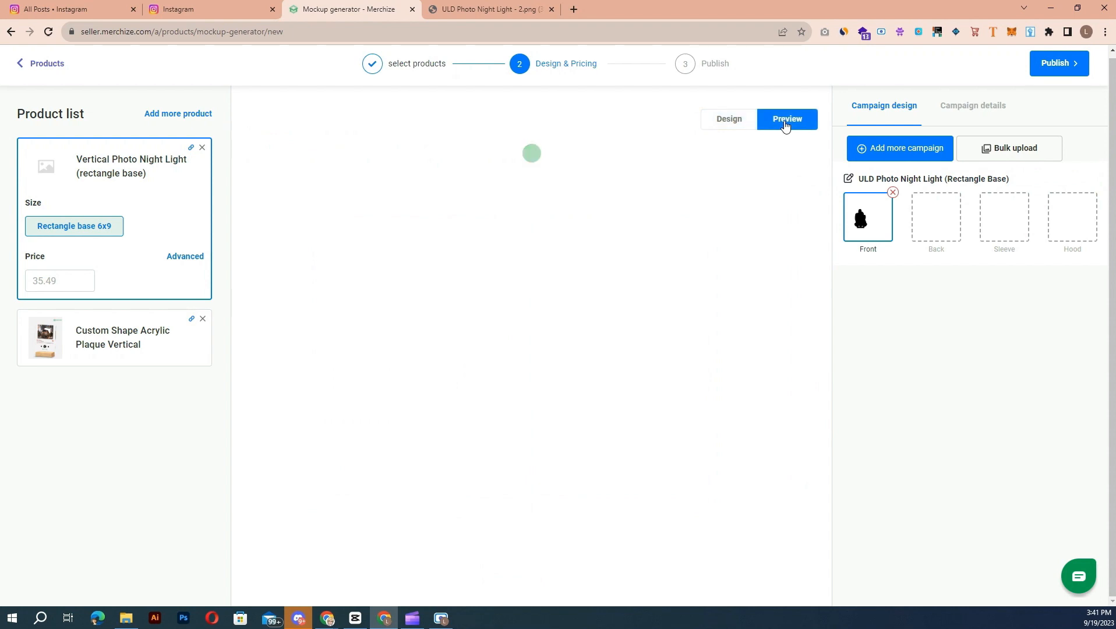
{"action": "left_click", "coordinate": [47, 68]}
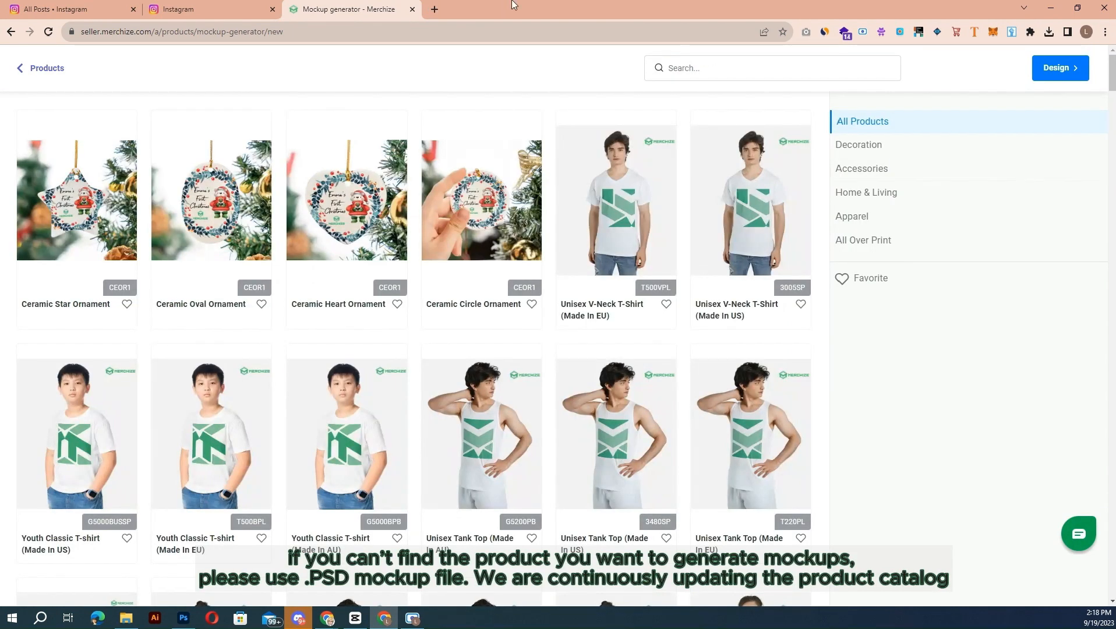
{"action": "mouse_move", "coordinate": [646, 184]}
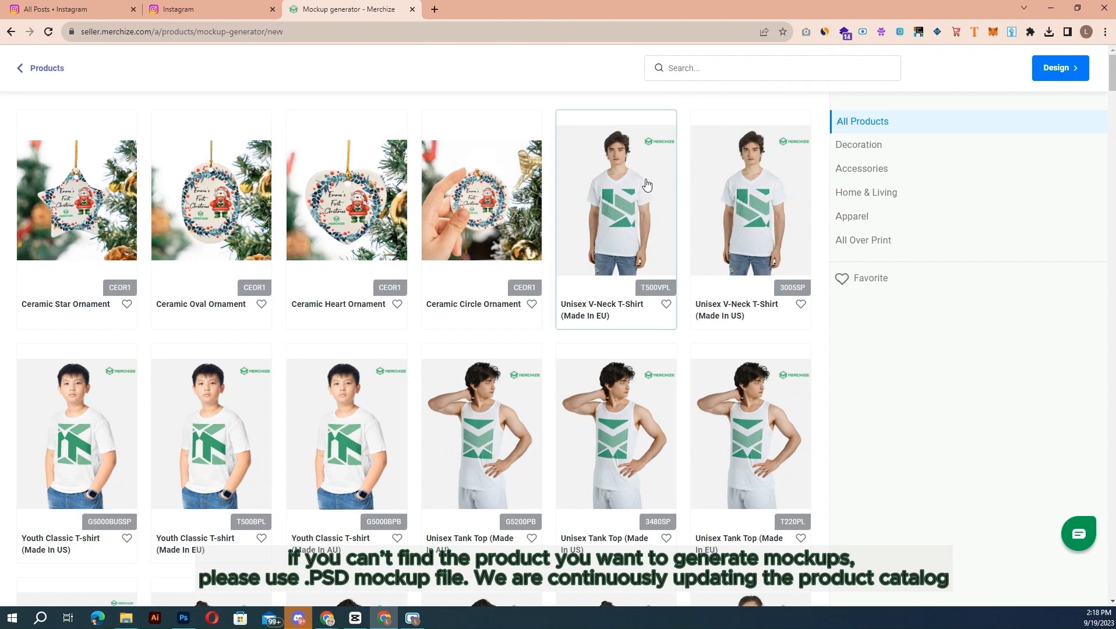
{"action": "mouse_move", "coordinate": [658, 77]}
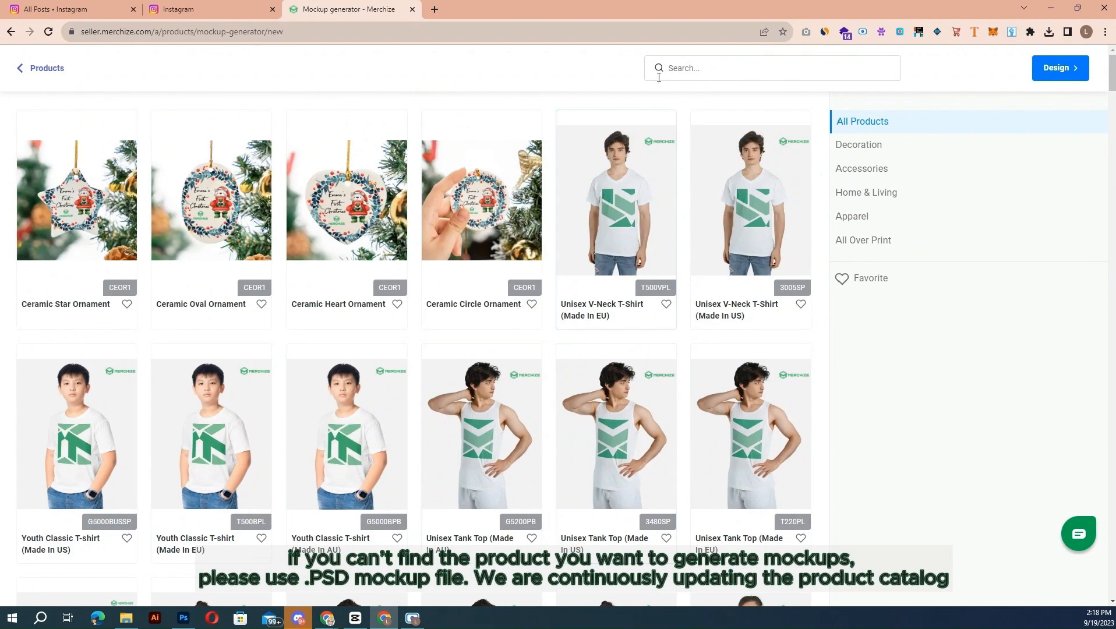
{"action": "scroll", "scroll_direction": "down", "scroll_amount": 3}
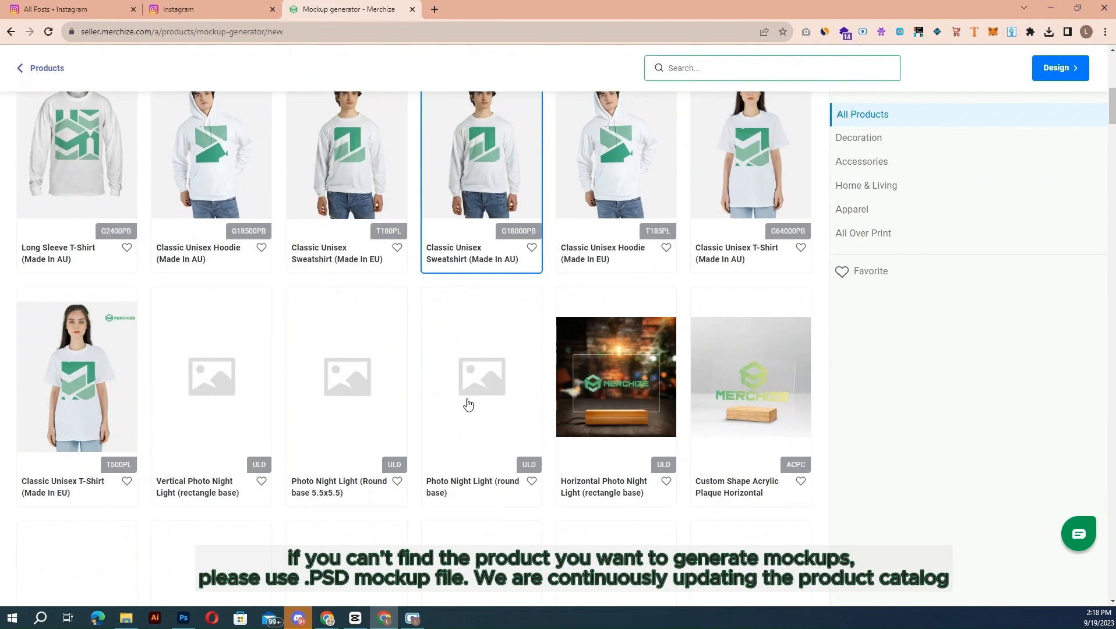
{"action": "scroll", "scroll_direction": "down", "scroll_amount": 3}
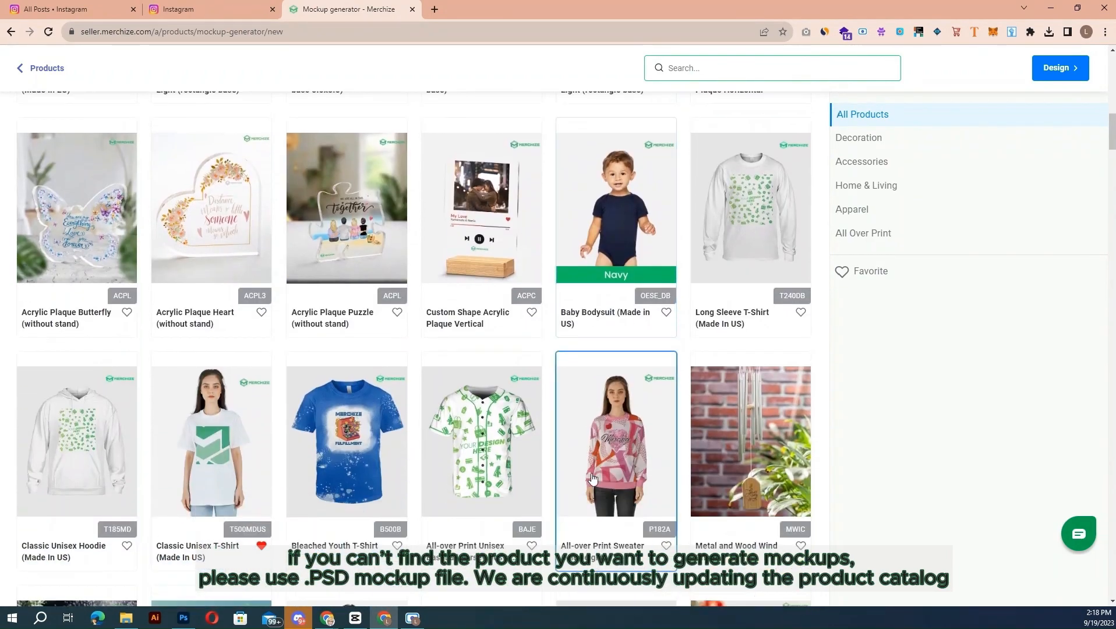
{"action": "scroll", "scroll_direction": "down", "scroll_amount": 3}
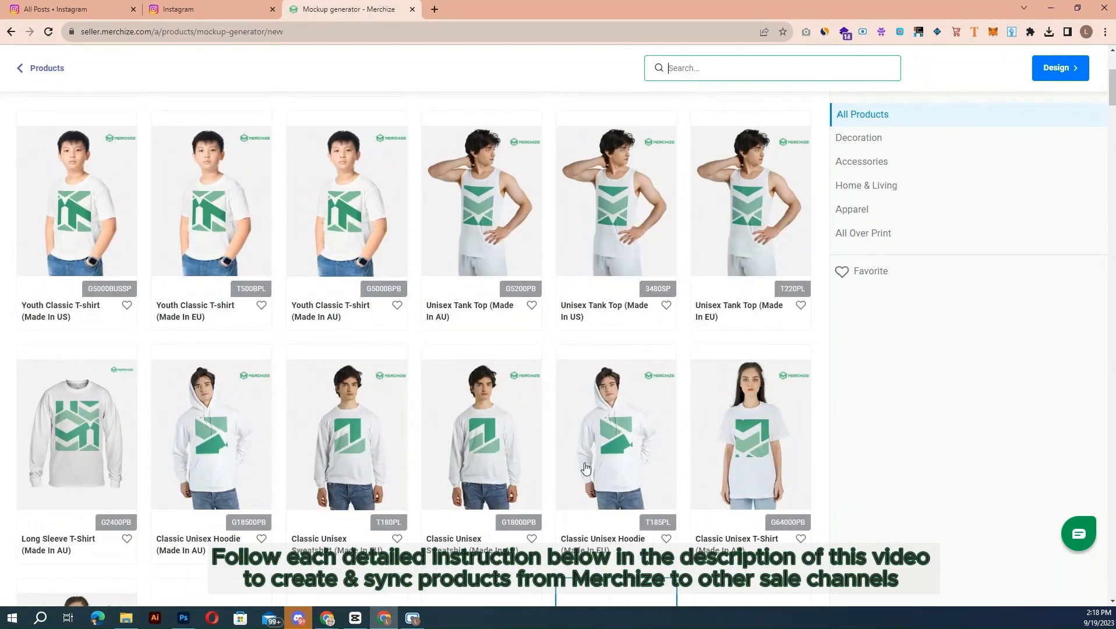
{"action": "scroll", "scroll_direction": "up", "scroll_amount": 3}
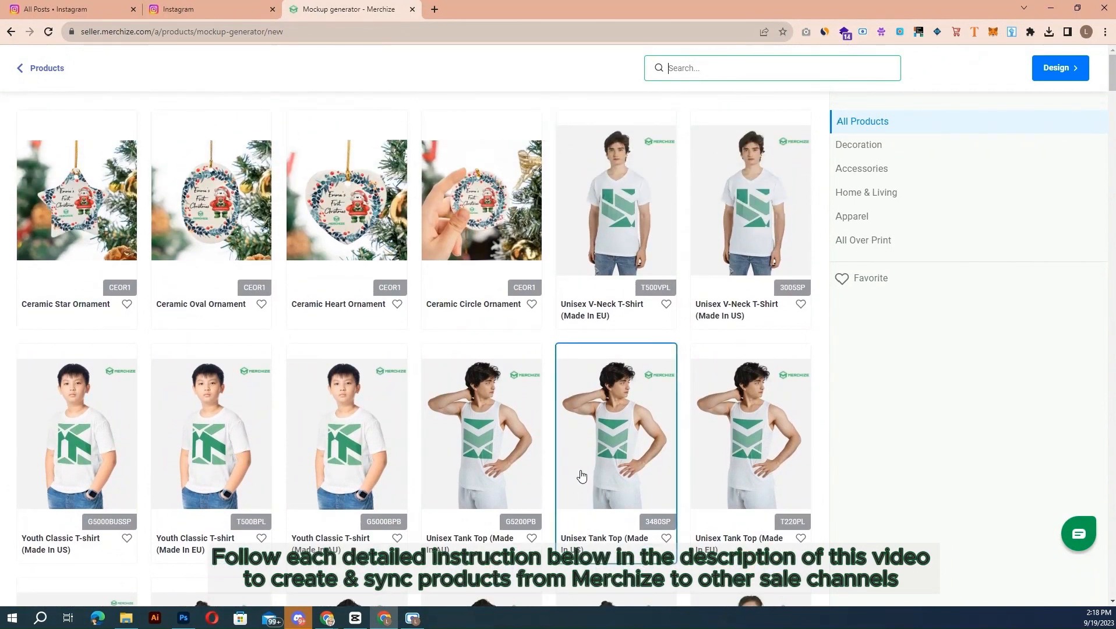
{"action": "mouse_move", "coordinate": [562, 411]}
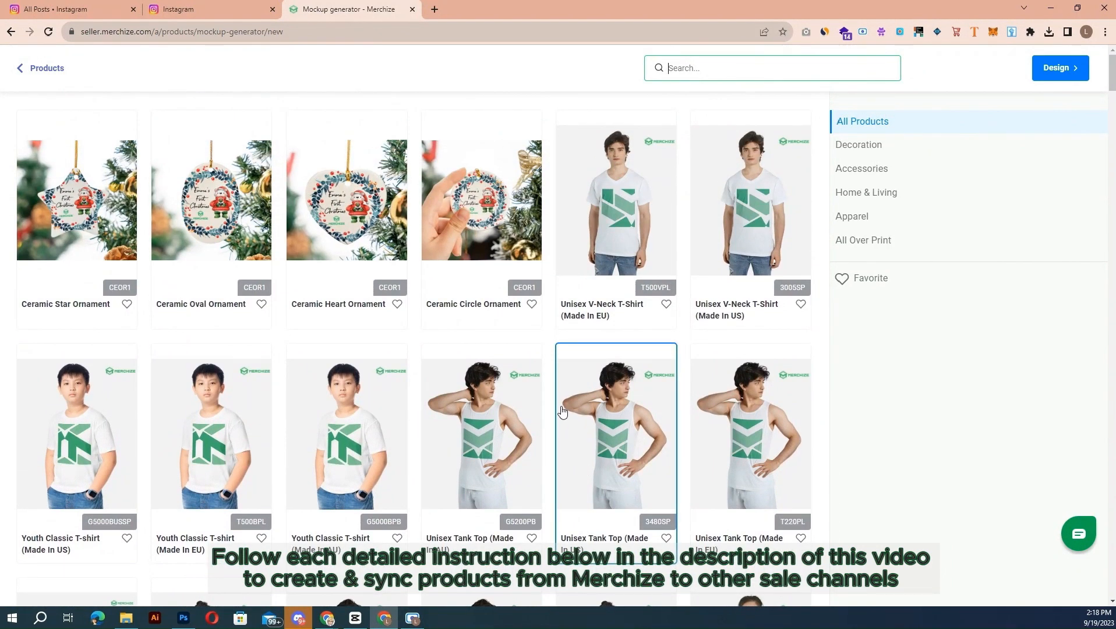